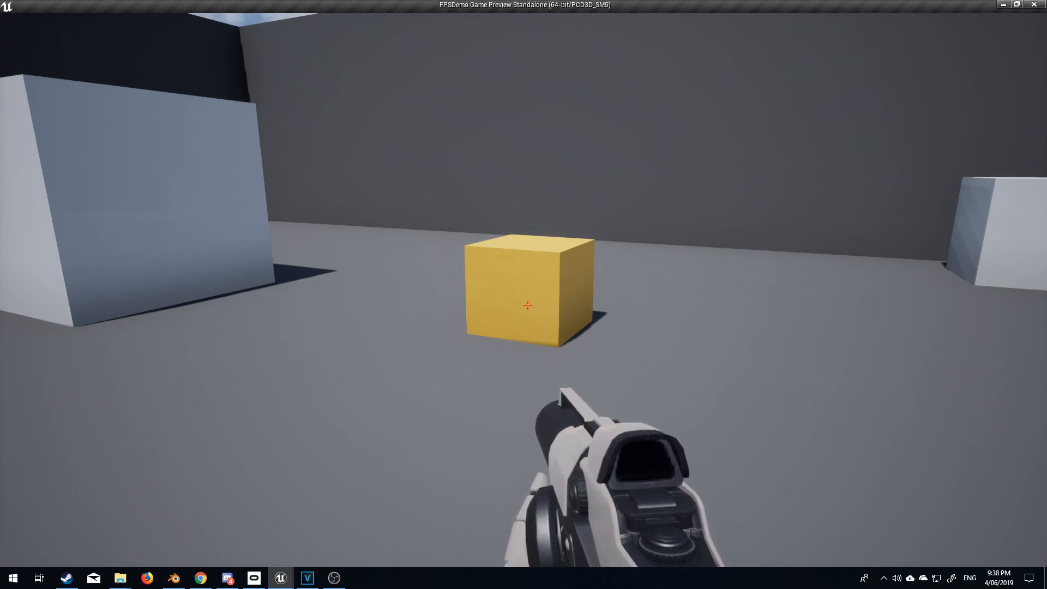
Create Blueprint Interface BI_Interface in Temp with its function renamed ChangeColour_Blue
{"action": "key", "text": "escape"}
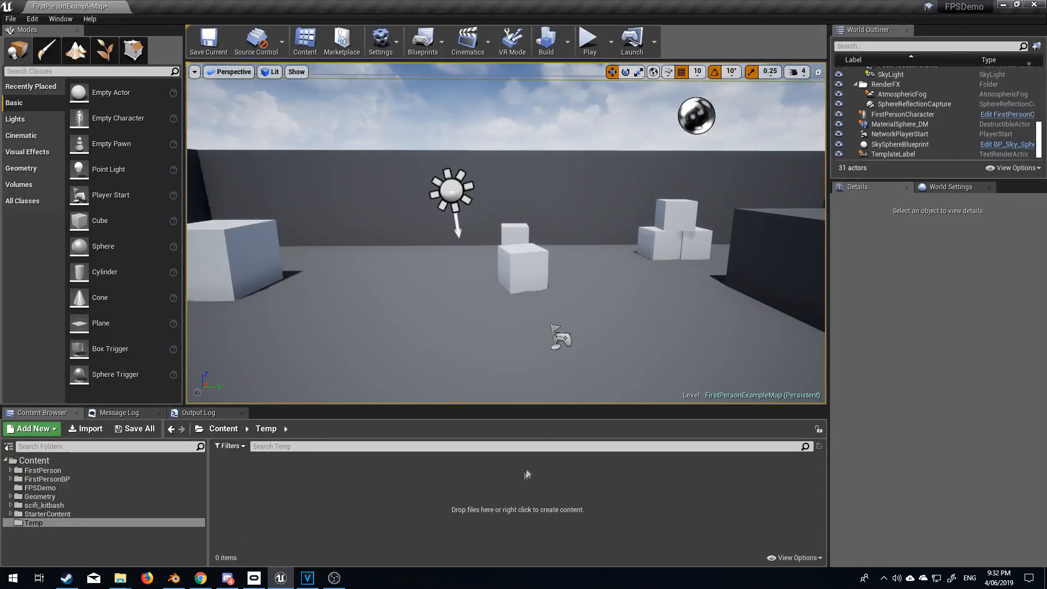
{"action": "mouse_move", "coordinate": [383, 499]}
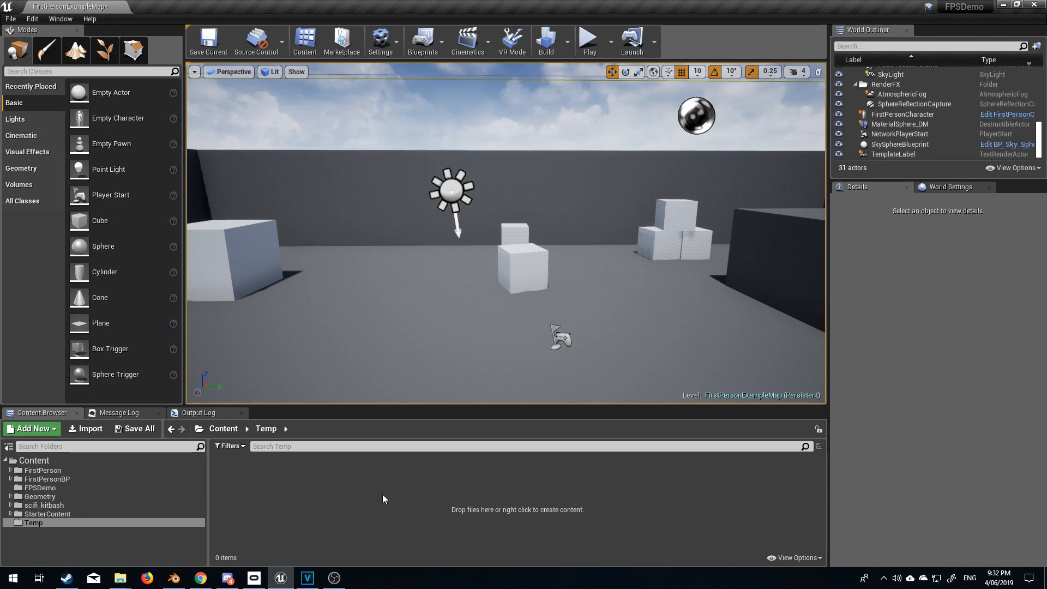
{"action": "right_click", "coordinate": [384, 499]}
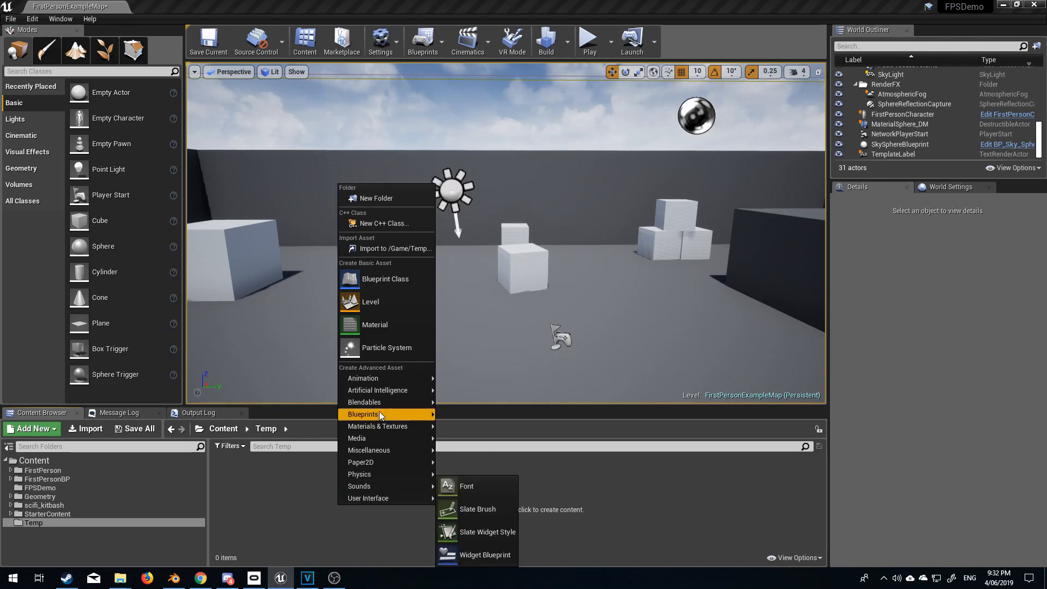
{"action": "mouse_move", "coordinate": [489, 464]}
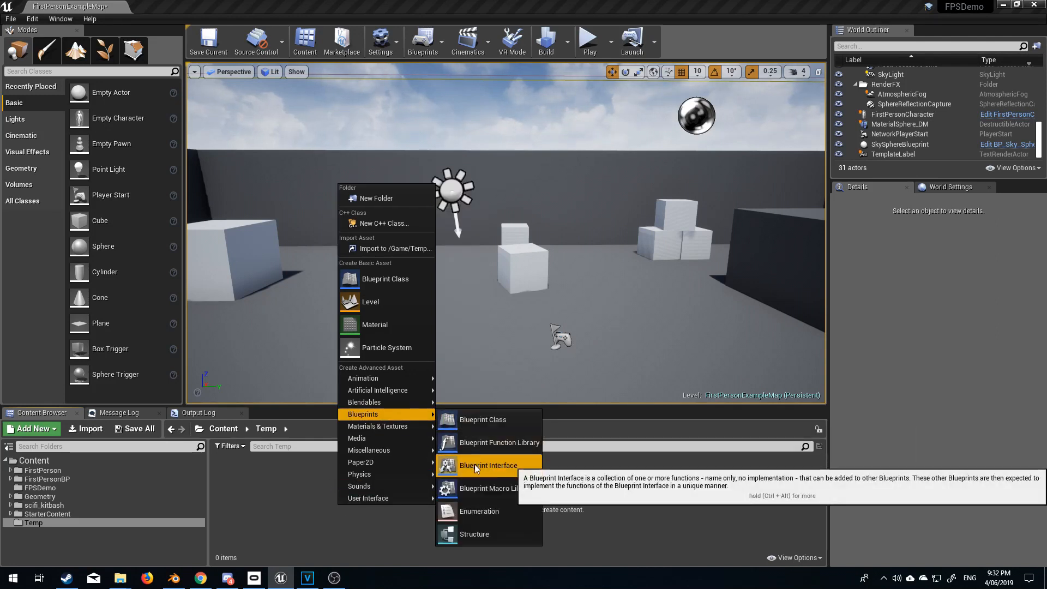
{"action": "left_click", "coordinate": [489, 465]}
{"action": "type", "text": "BI_Interface"}
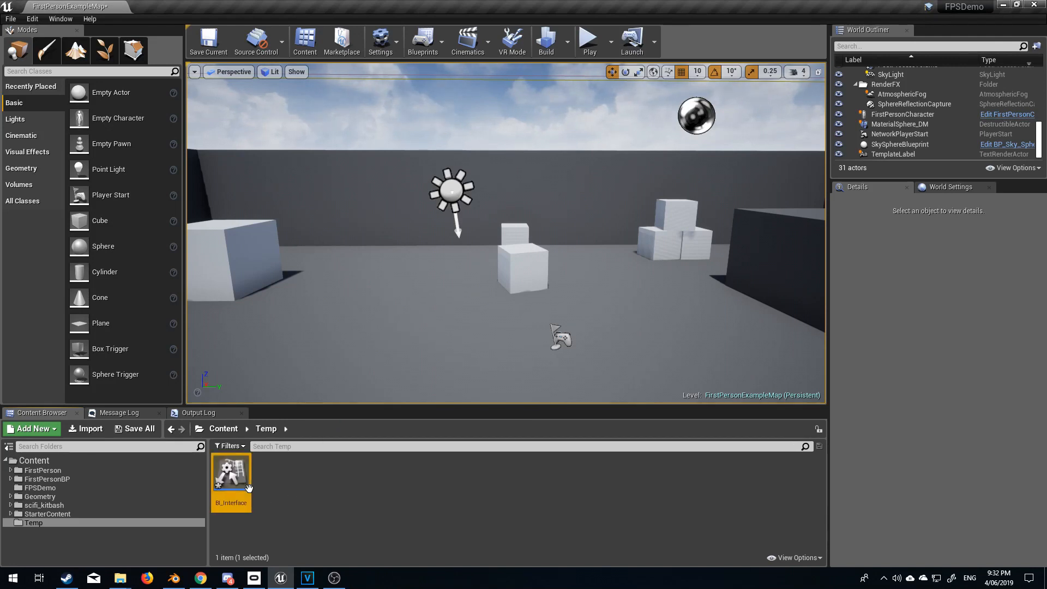
{"action": "double_click", "coordinate": [230, 472]}
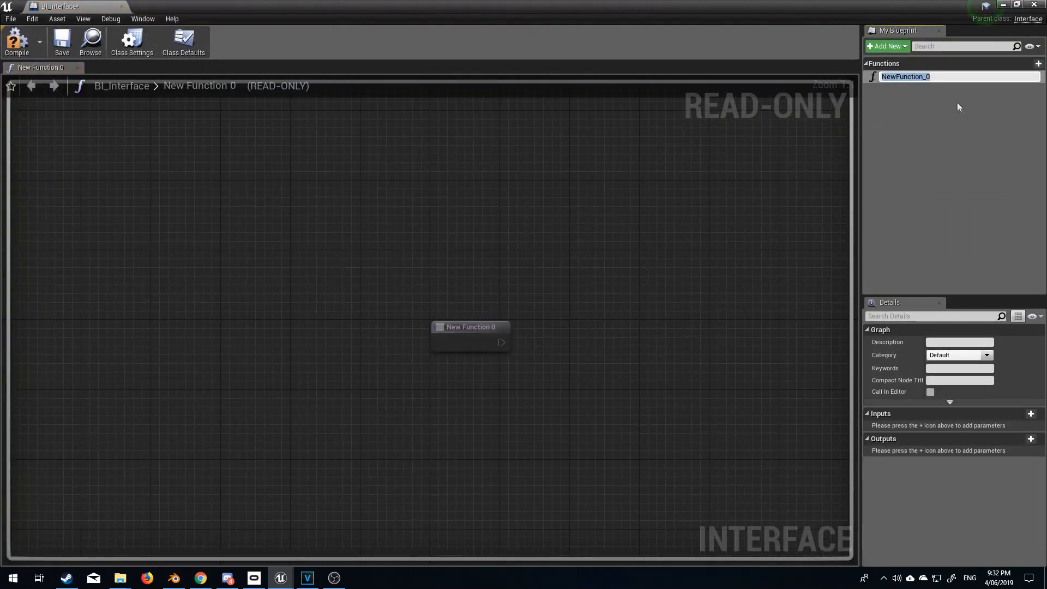
{"action": "mouse_move", "coordinate": [905, 75]}
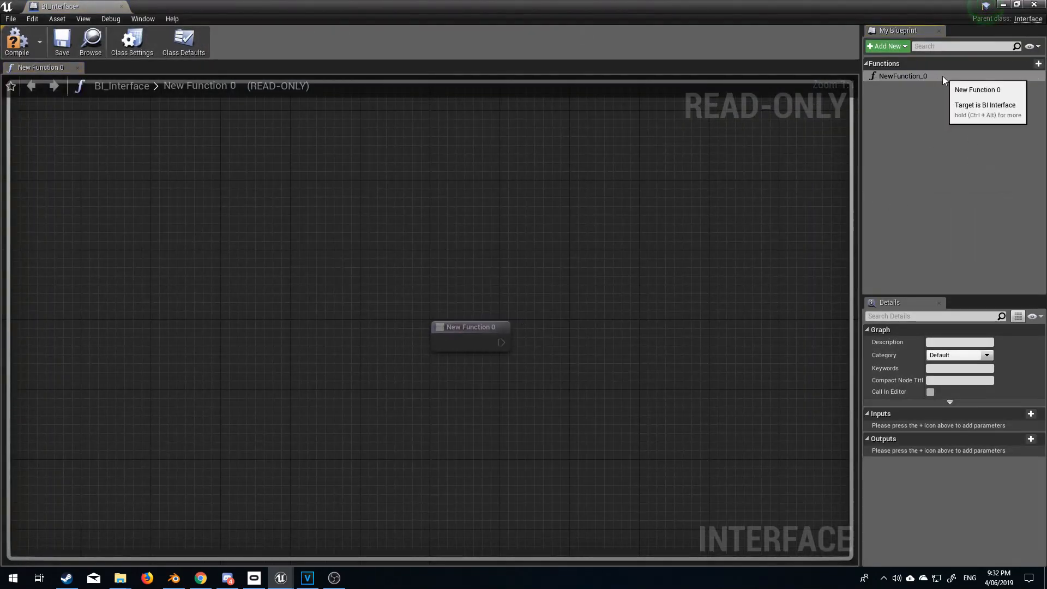
{"action": "double_click", "coordinate": [905, 76]}
{"action": "type", "text": "ChangeColour_Blue"}
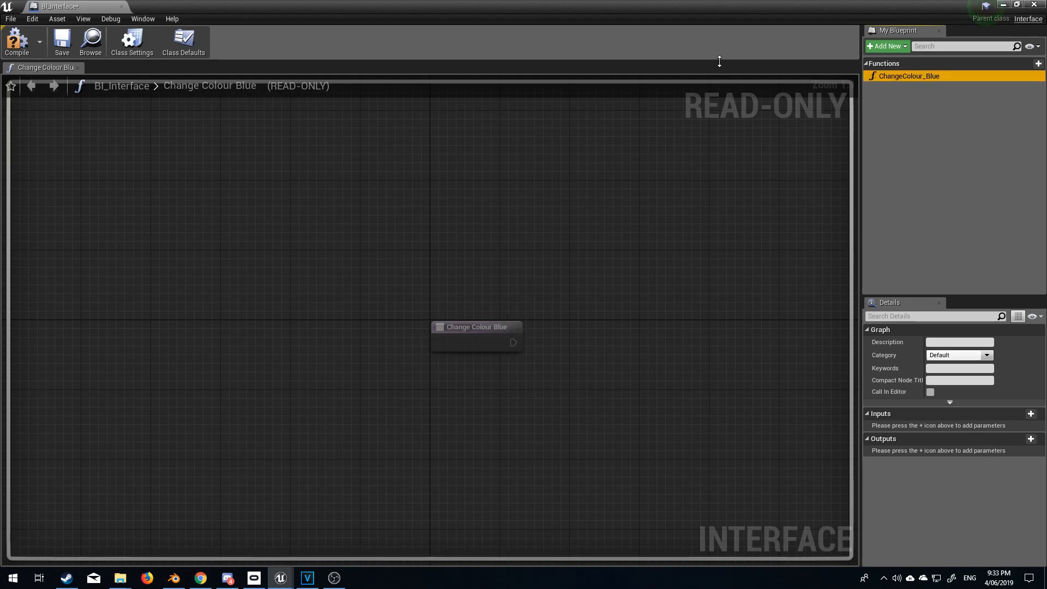
{"action": "mouse_move", "coordinate": [17, 42]}
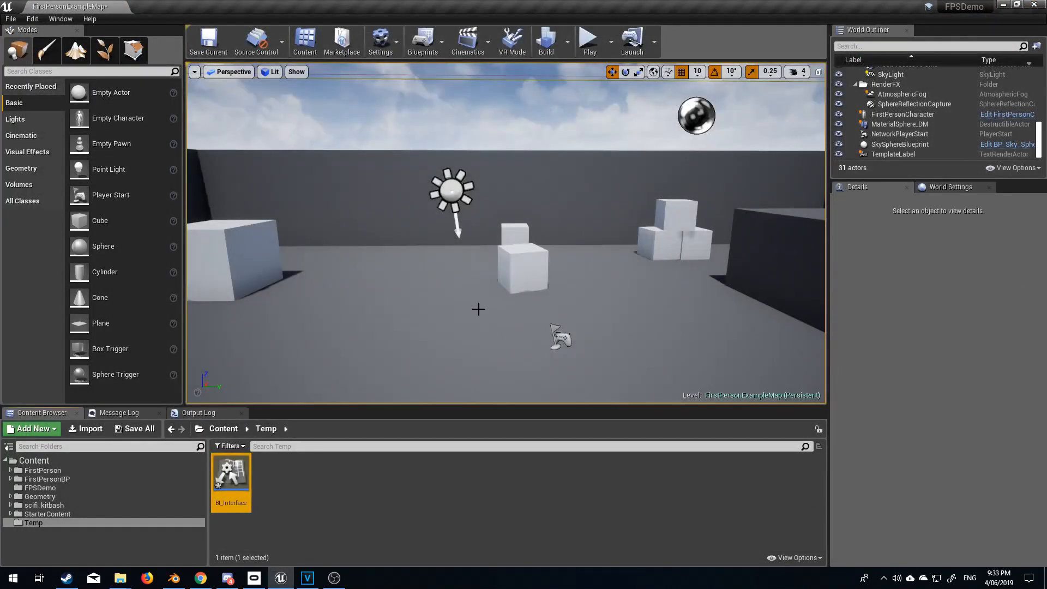
Create actor Blueprints BP_EnterBox and BL_ChangeColour in Temp, then place BP_EnterBox in the level
{"action": "left_click", "coordinate": [32, 428]}
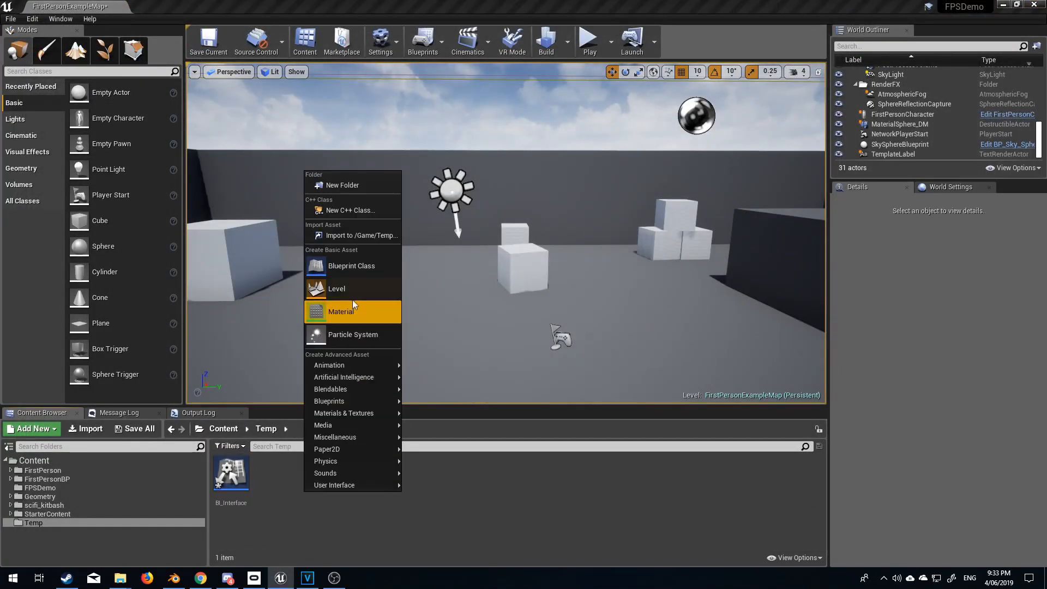
{"action": "left_click", "coordinate": [351, 265]}
{"action": "type", "text": "BP_EnterBox"}
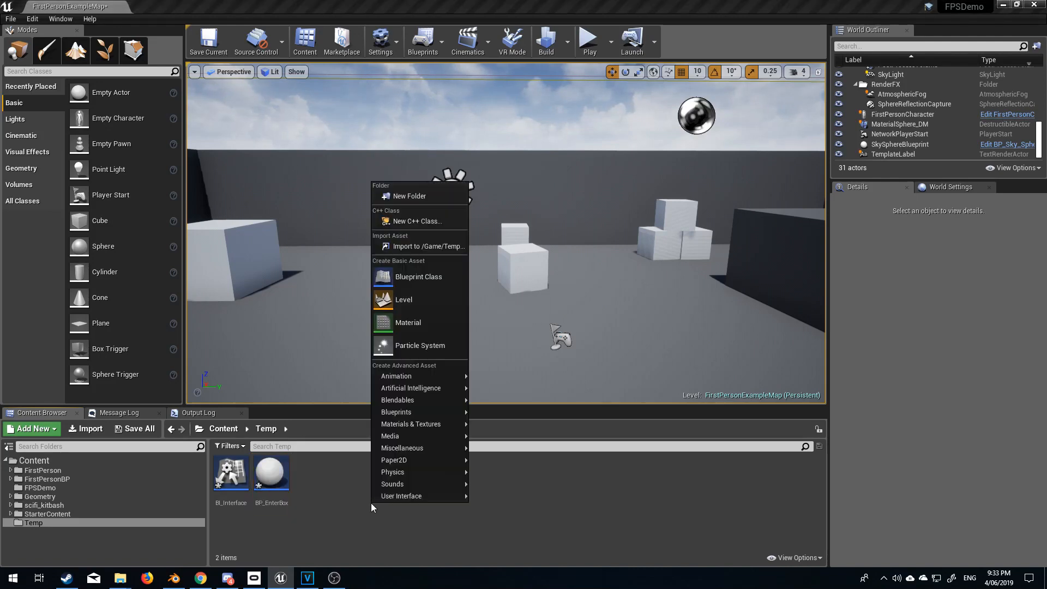
{"action": "left_click", "coordinate": [418, 276]}
{"action": "type", "text": "BL_ChangeColour"}
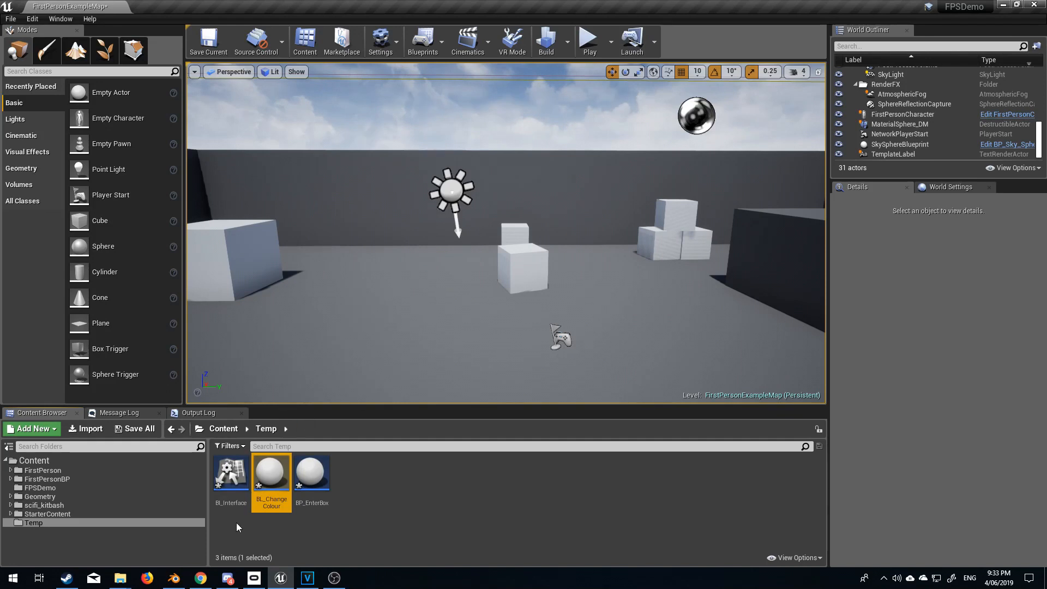
{"action": "left_click", "coordinate": [311, 469]}
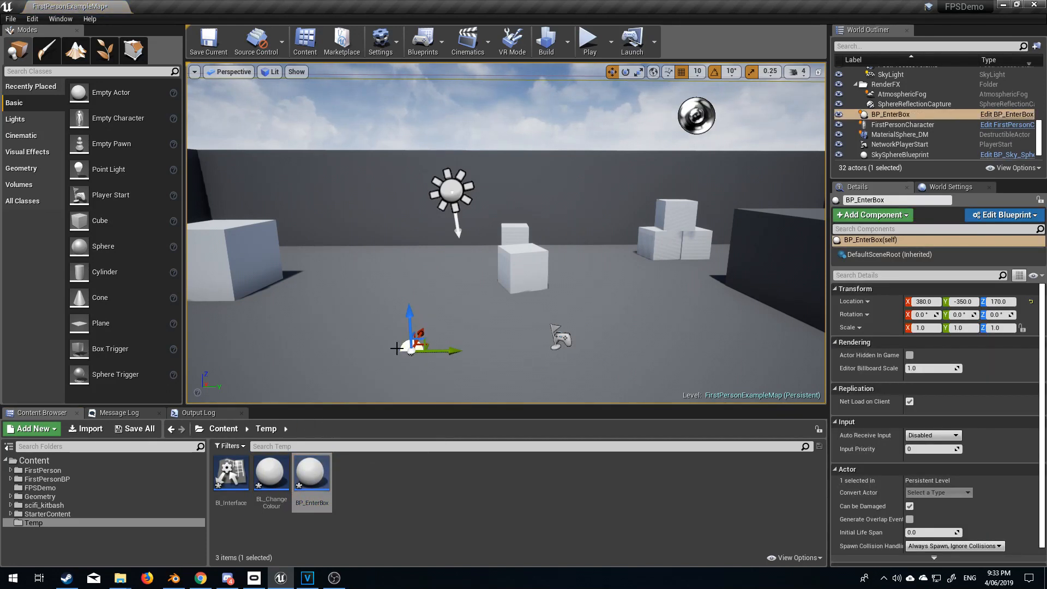
{"action": "mouse_move", "coordinate": [311, 470]}
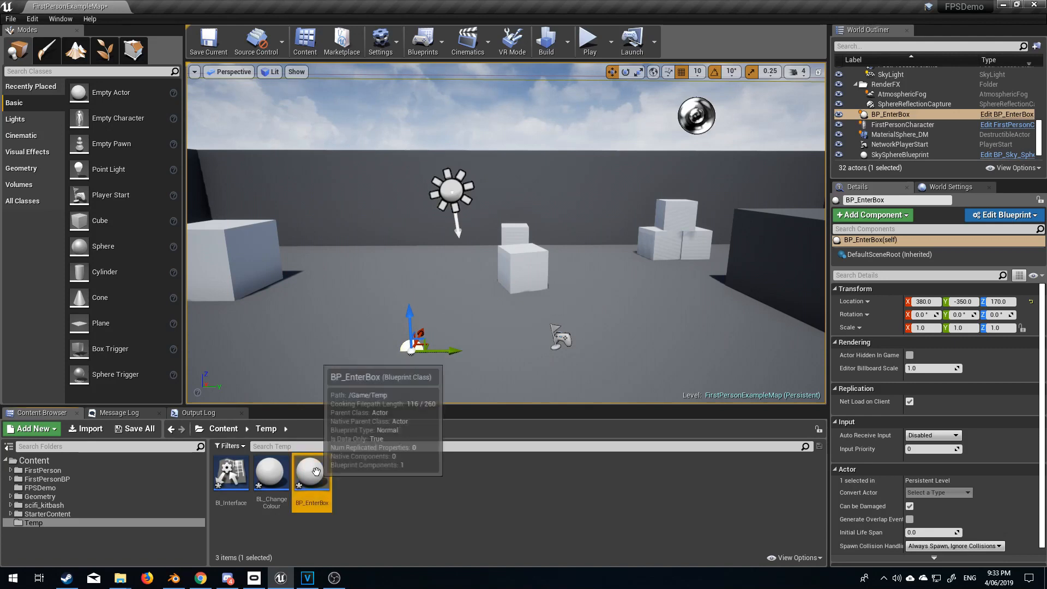
Add a Box Collision component to BP_EnterBox and compile it
{"action": "double_click", "coordinate": [311, 472]}
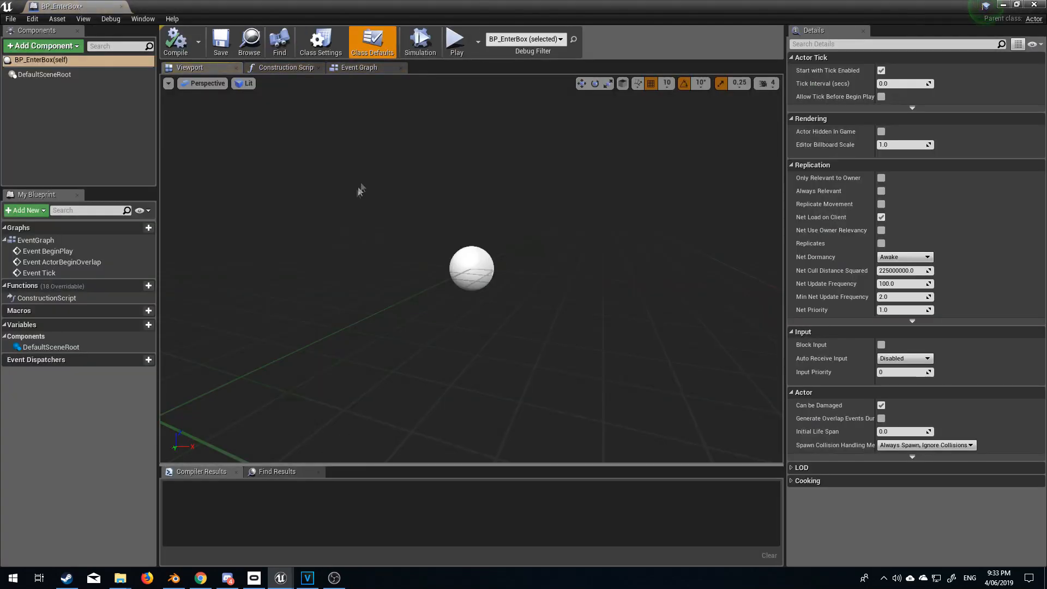
{"action": "left_click", "coordinate": [41, 46]}
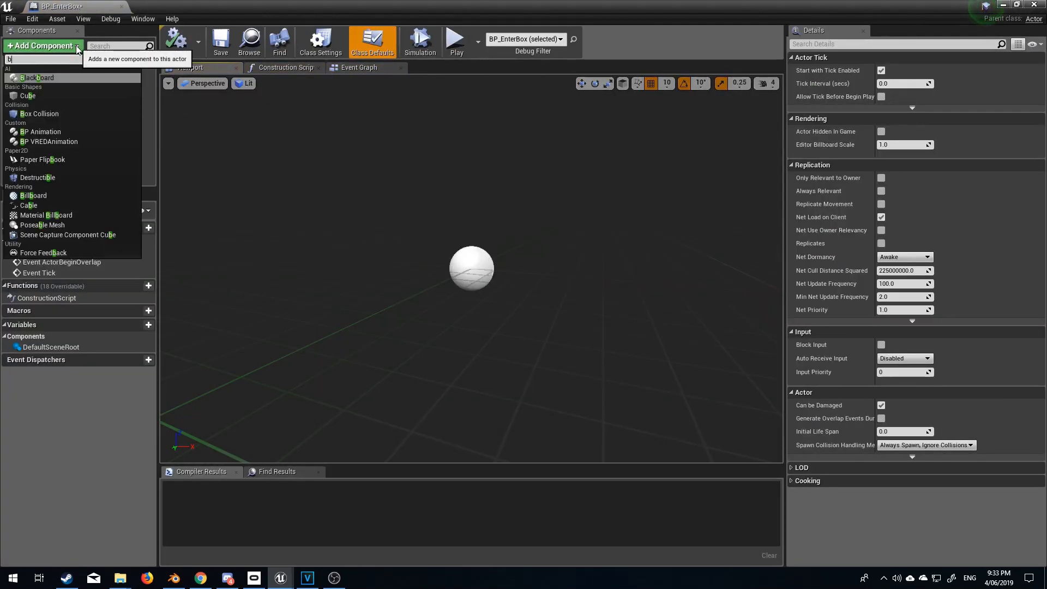
{"action": "left_click", "coordinate": [39, 114]}
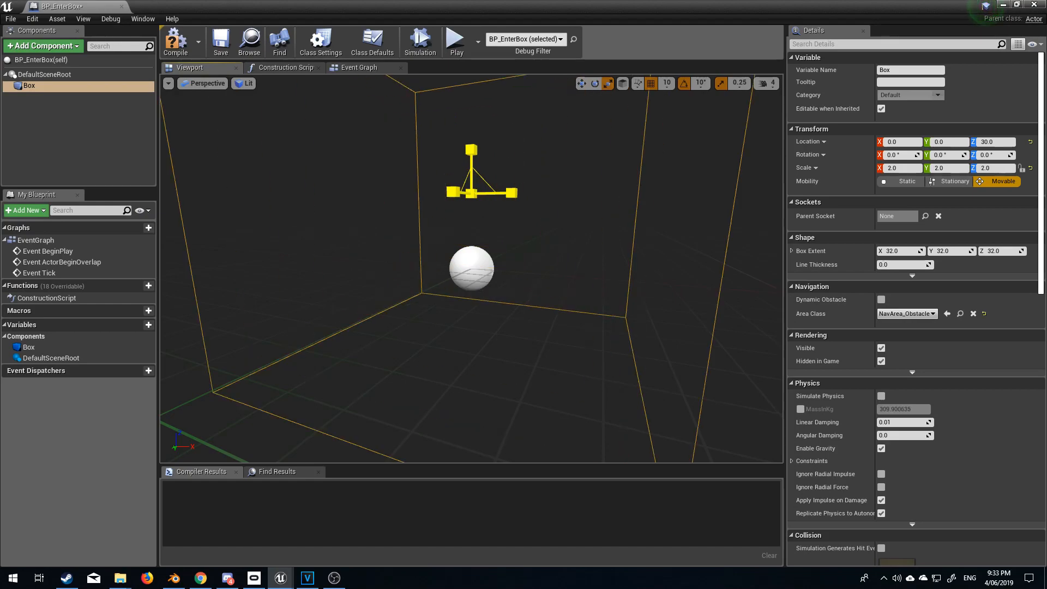
{"action": "left_click", "coordinate": [175, 41]}
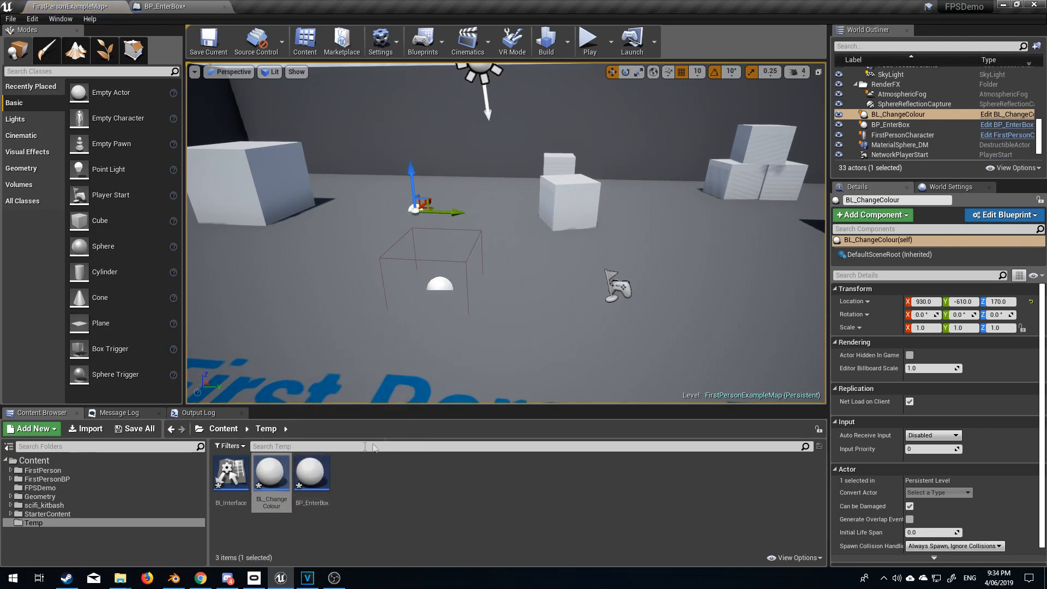
Open BL_ChangeColour to give it a cube, then run and stop a play test
{"action": "double_click", "coordinate": [271, 467]}
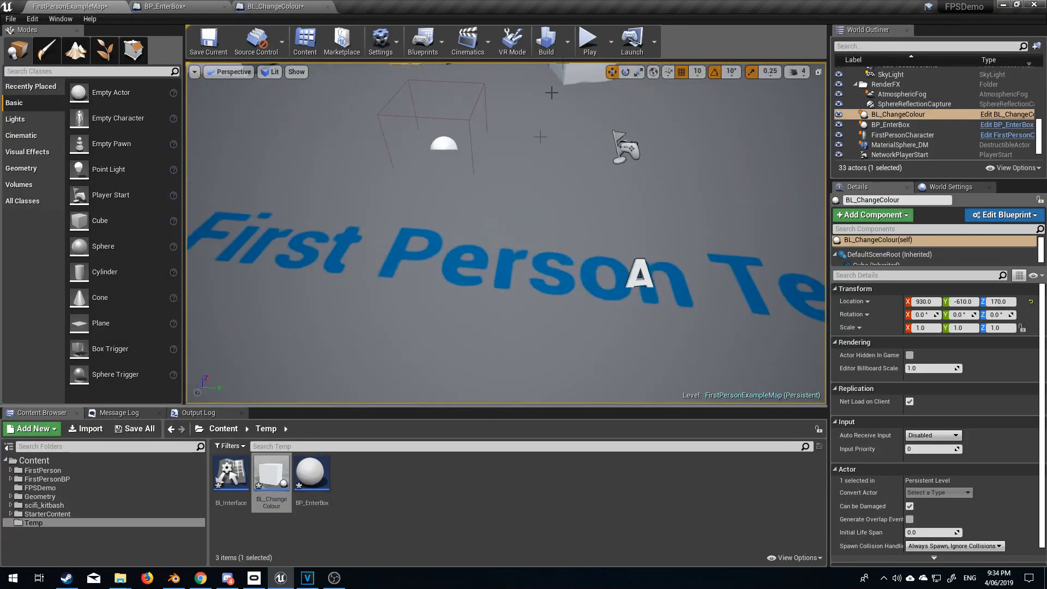
{"action": "left_click", "coordinate": [588, 42]}
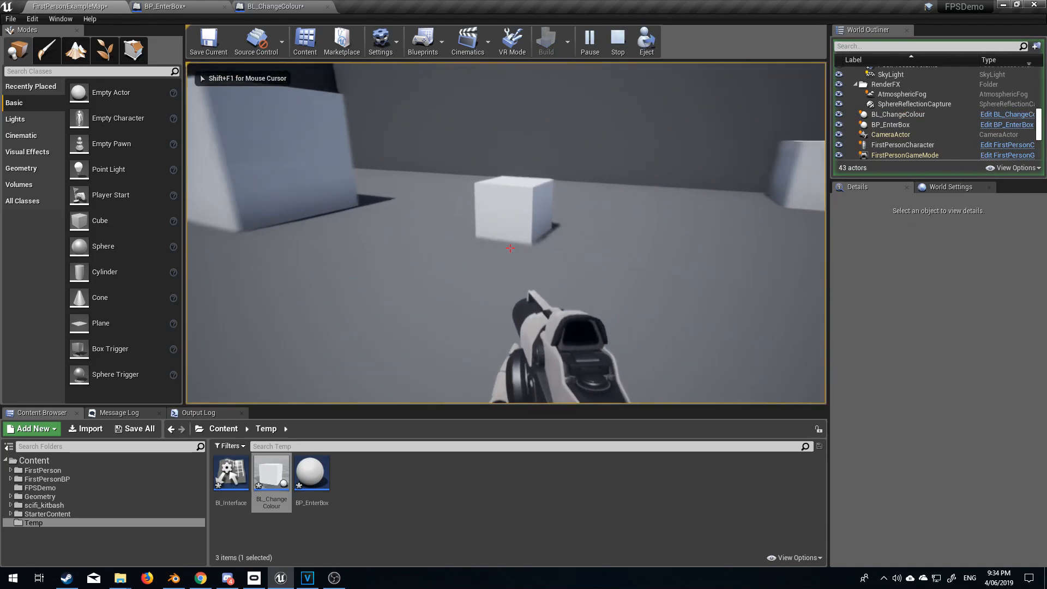
{"action": "left_click", "coordinate": [616, 41]}
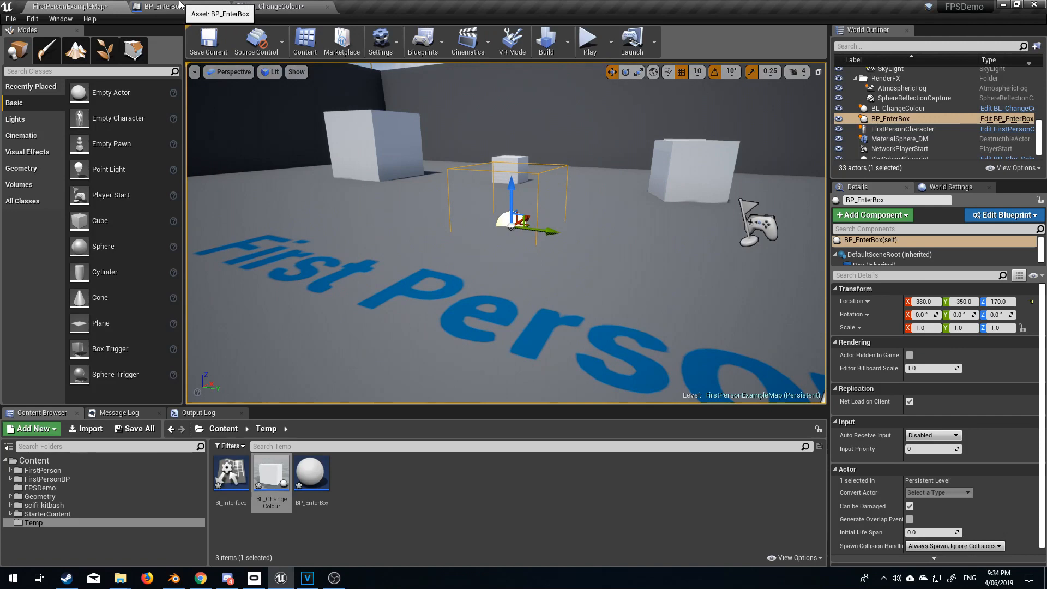
Add an On Component Begin Overlap (Box) event to BP_EnterBox's event graph
{"action": "left_click", "coordinate": [161, 6]}
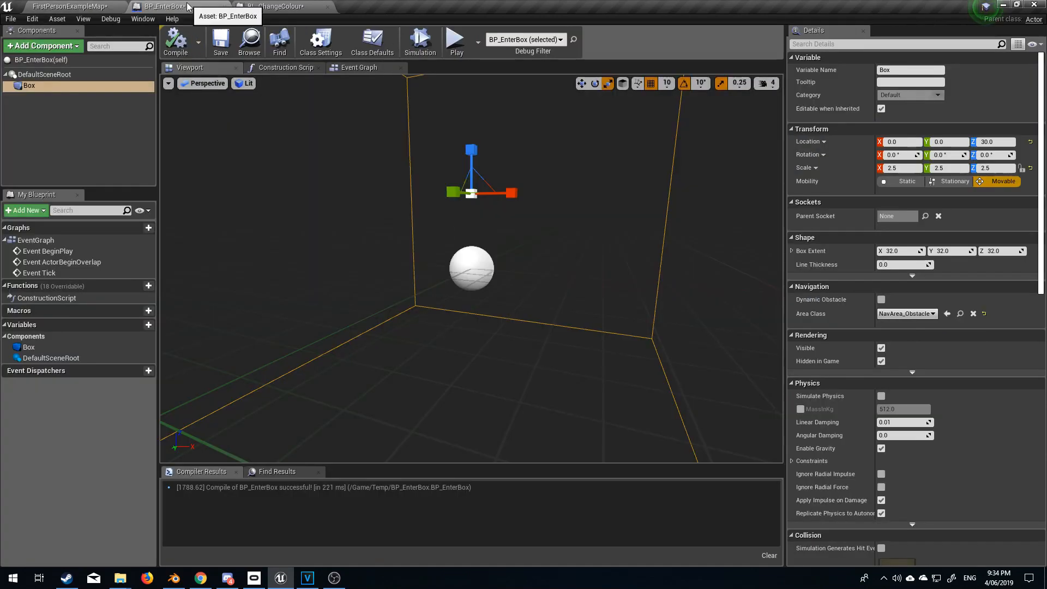
{"action": "left_click", "coordinate": [359, 66]}
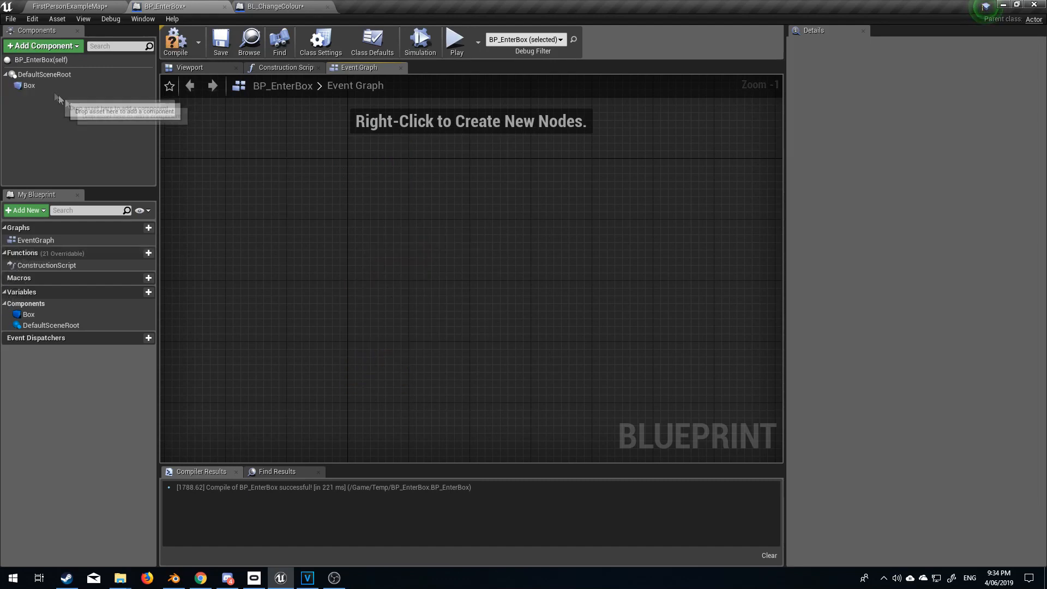
{"action": "left_click", "coordinate": [29, 85]}
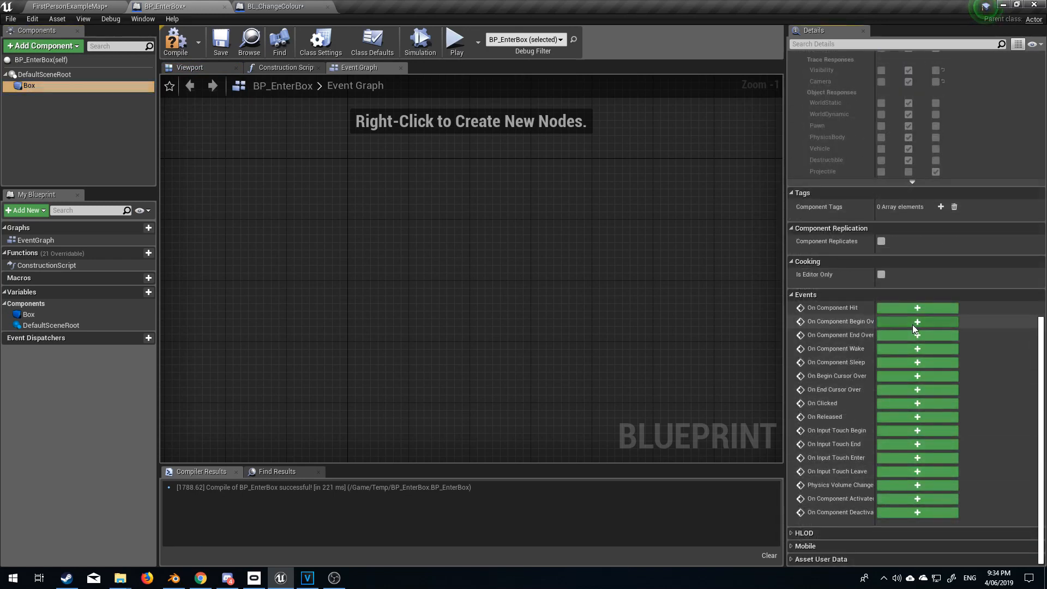
{"action": "left_click", "coordinate": [917, 321]}
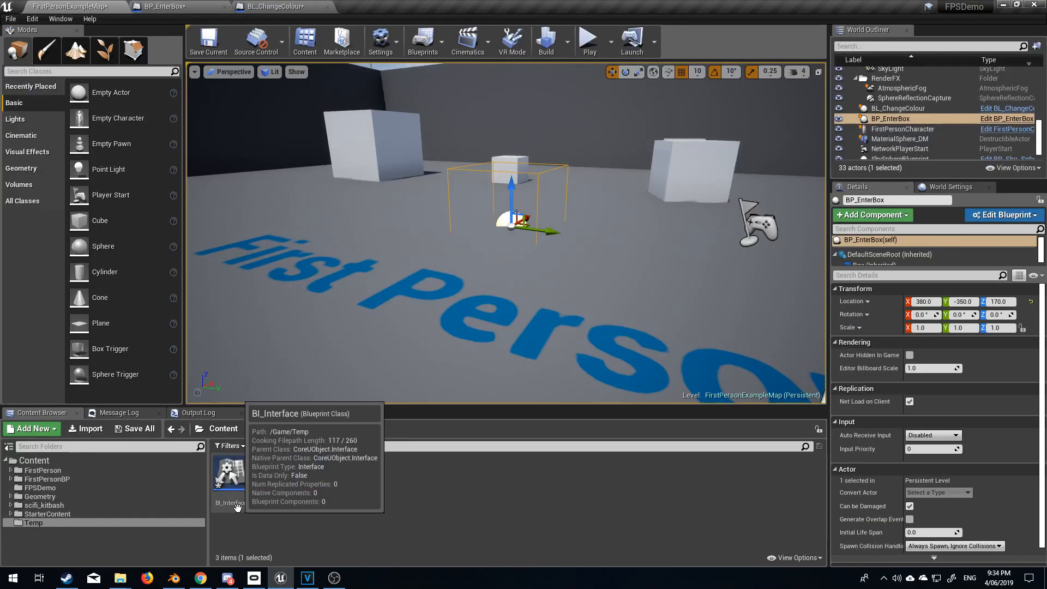
{"action": "left_click", "coordinate": [161, 6]}
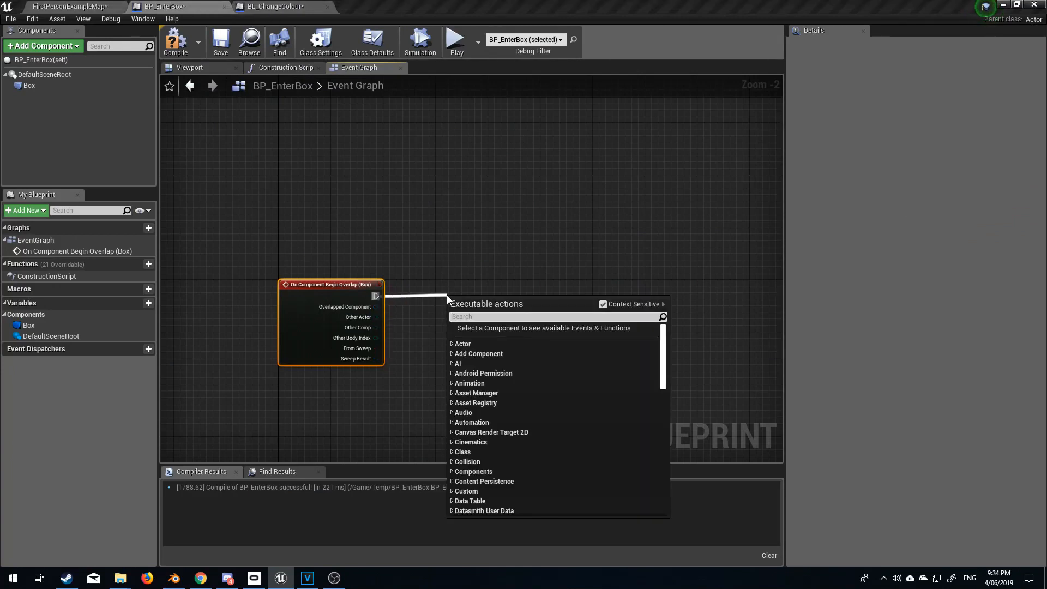
{"action": "left_click", "coordinate": [275, 227]}
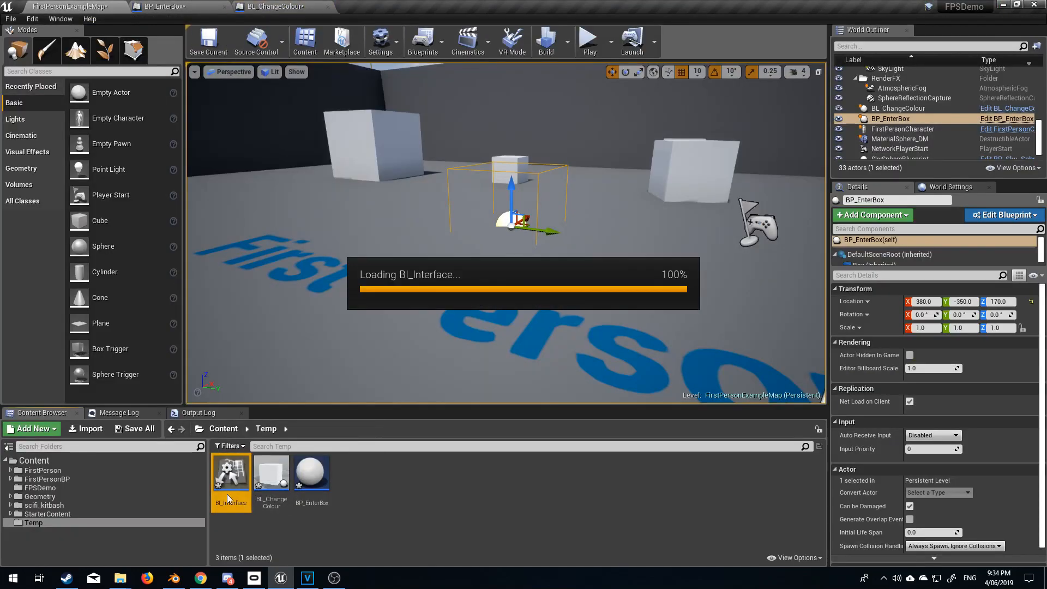
Check BI_Interface, then attach a Change Colour Blue (Message) call to the overlap event
{"action": "double_click", "coordinate": [230, 474]}
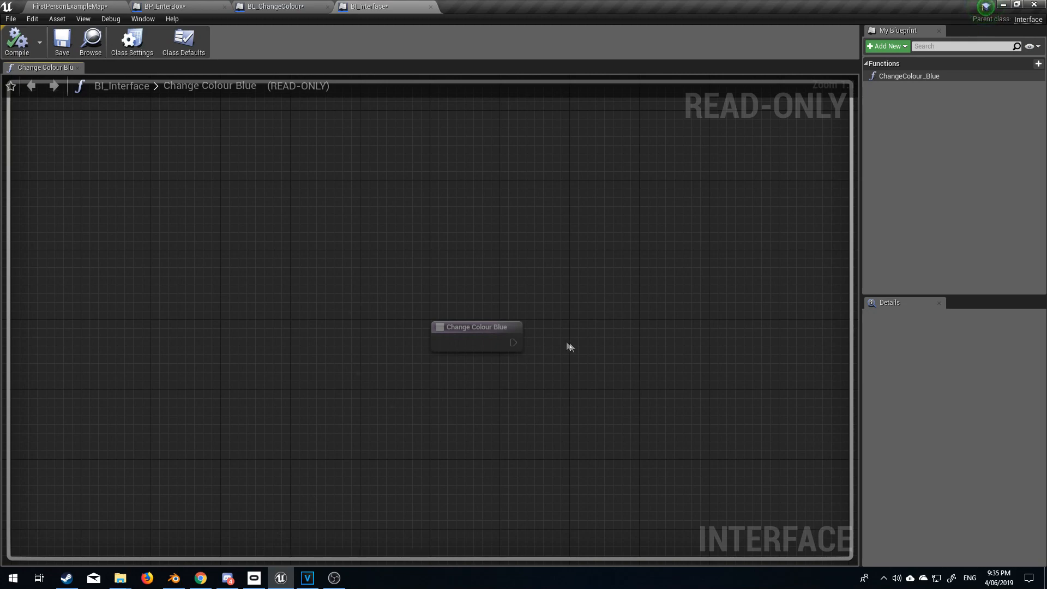
{"action": "mouse_move", "coordinate": [898, 88]}
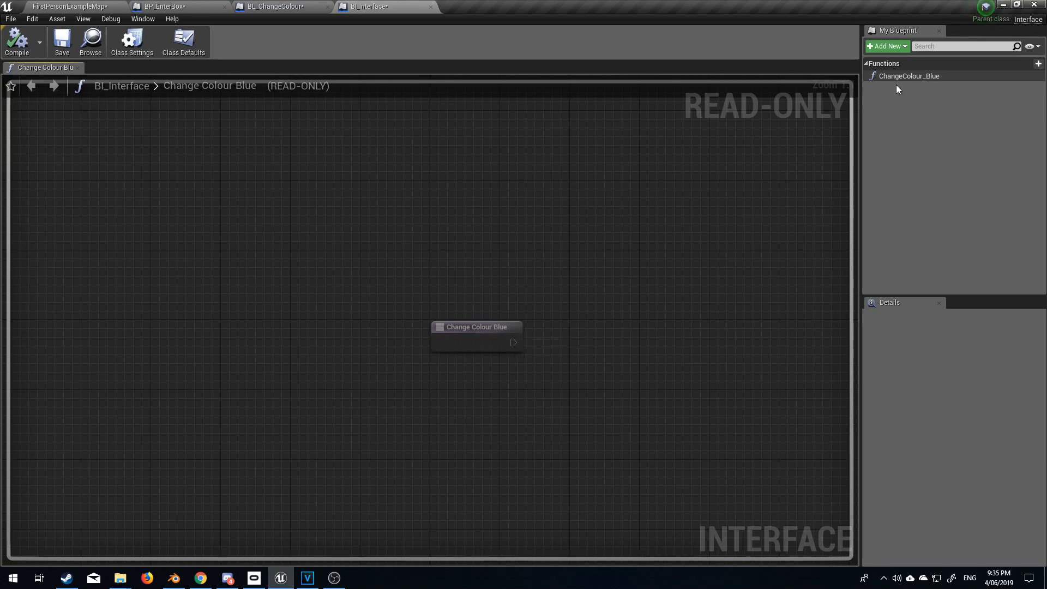
{"action": "mouse_move", "coordinate": [273, 6]}
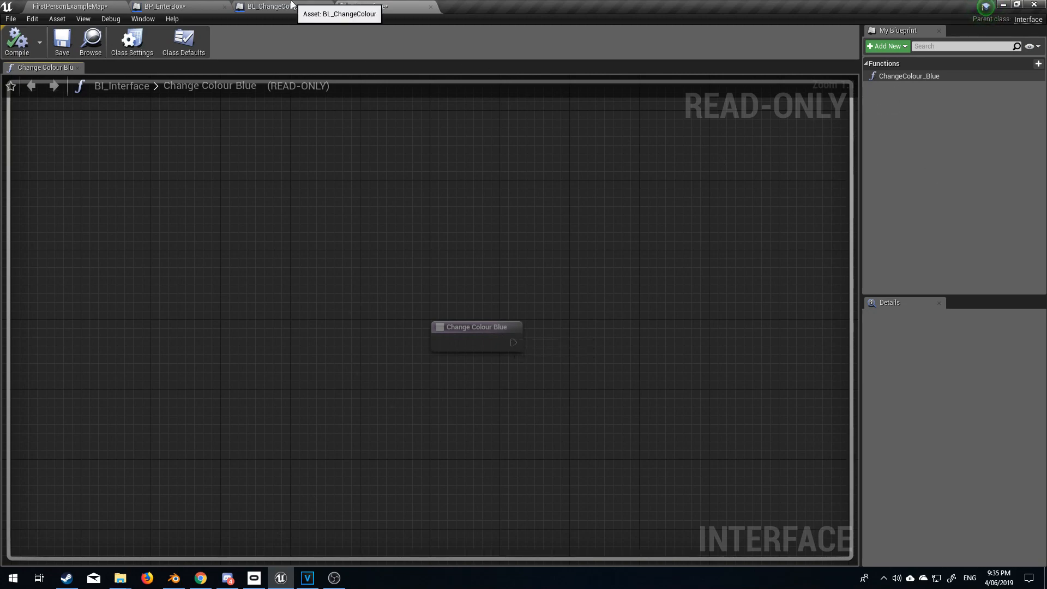
{"action": "left_click", "coordinate": [173, 6]}
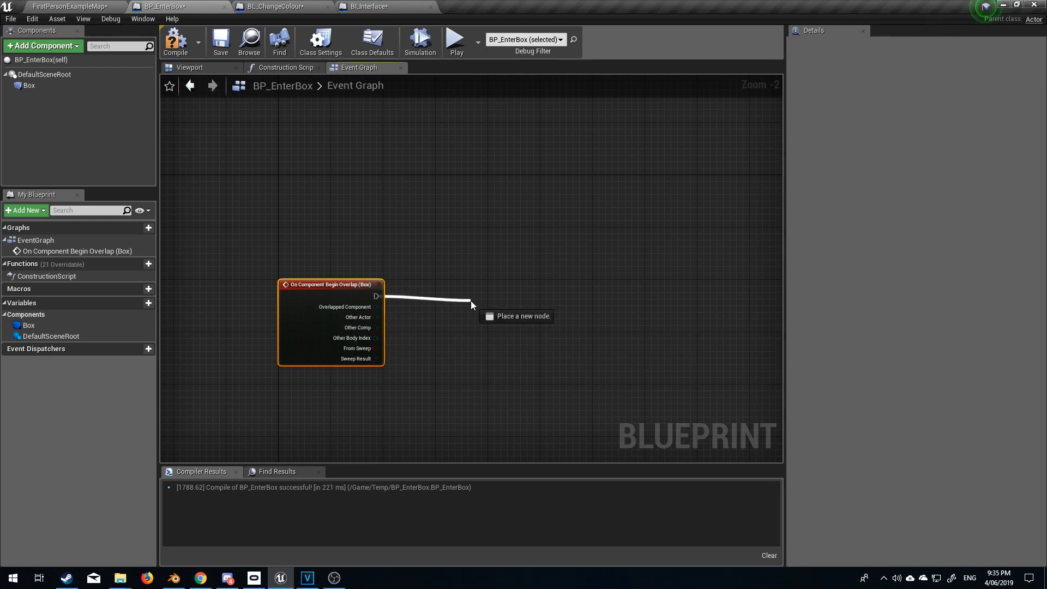
{"action": "type", "text": "change colo"}
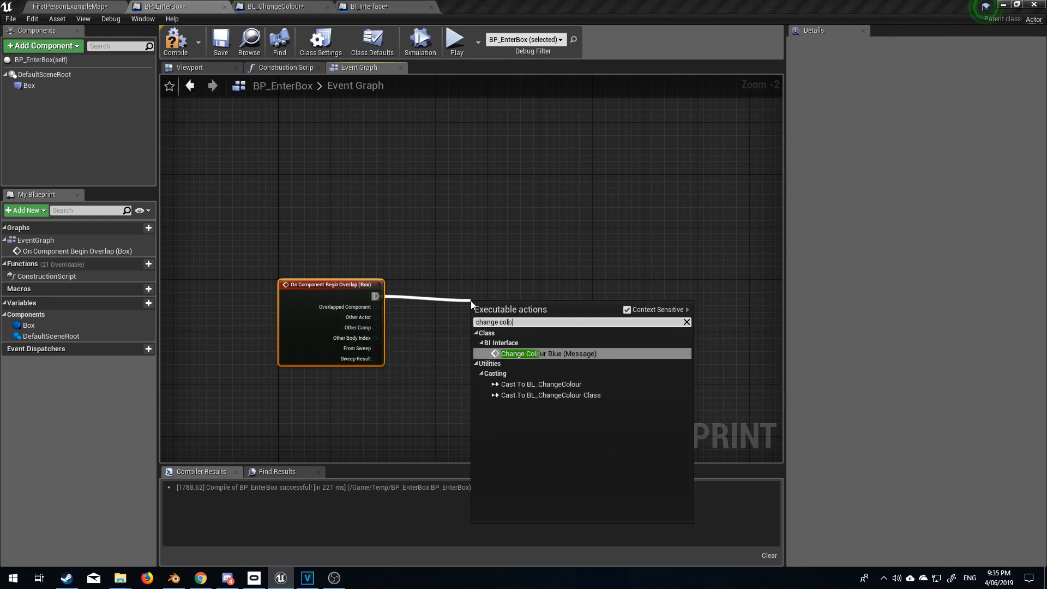
{"action": "left_click", "coordinate": [548, 353]}
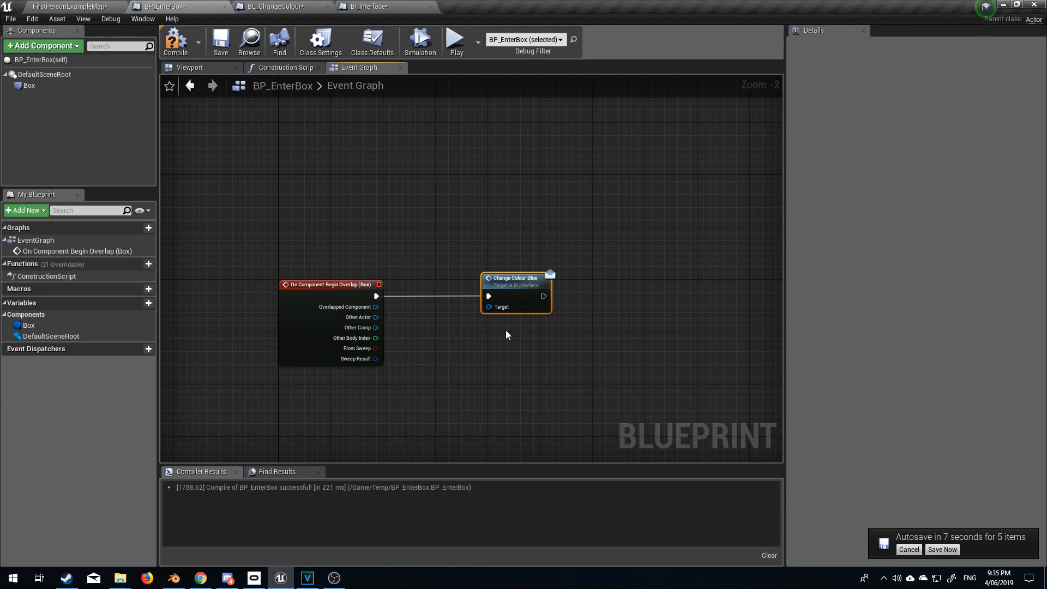
{"action": "left_click", "coordinate": [274, 6]}
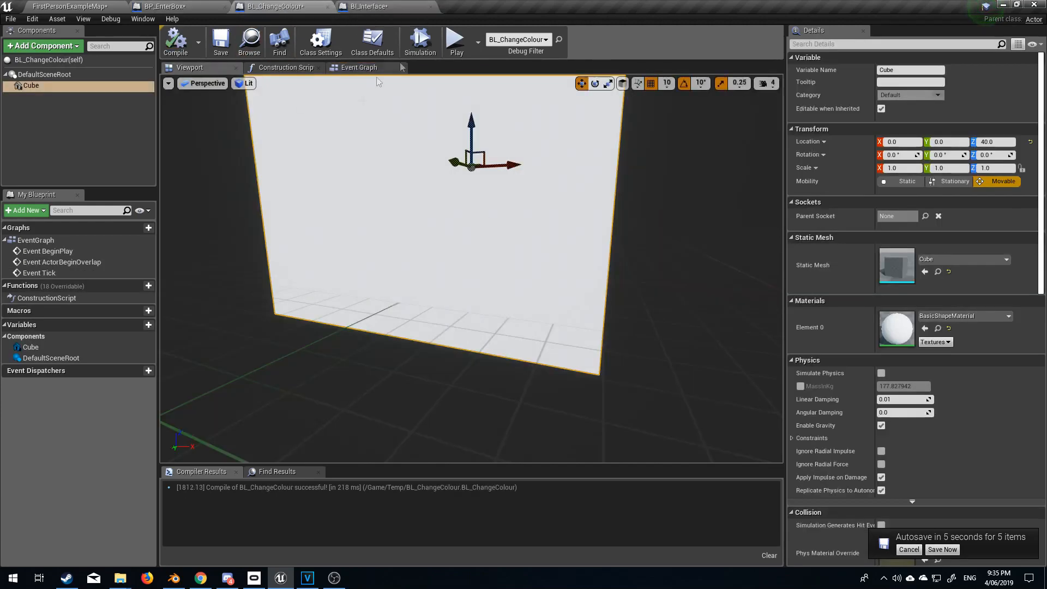
{"action": "left_click", "coordinate": [163, 6]}
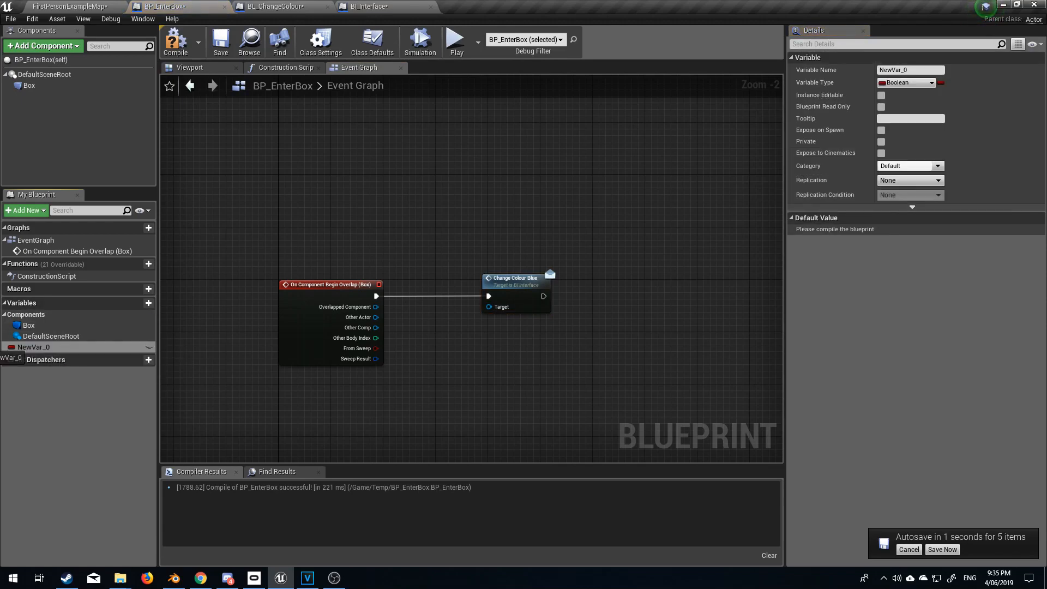
Add instance-editable Actor variable BoxChangeO, wire its getter into Target, and compile
{"action": "double_click", "coordinate": [32, 347]}
{"action": "type", "text": "BoxChangeO"}
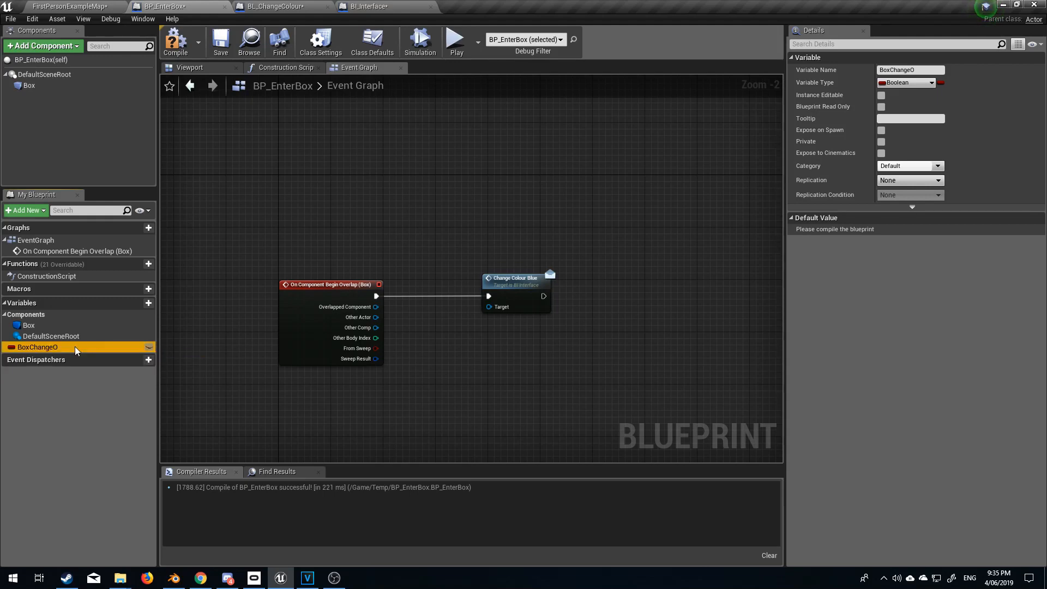
{"action": "mouse_move", "coordinate": [918, 83]}
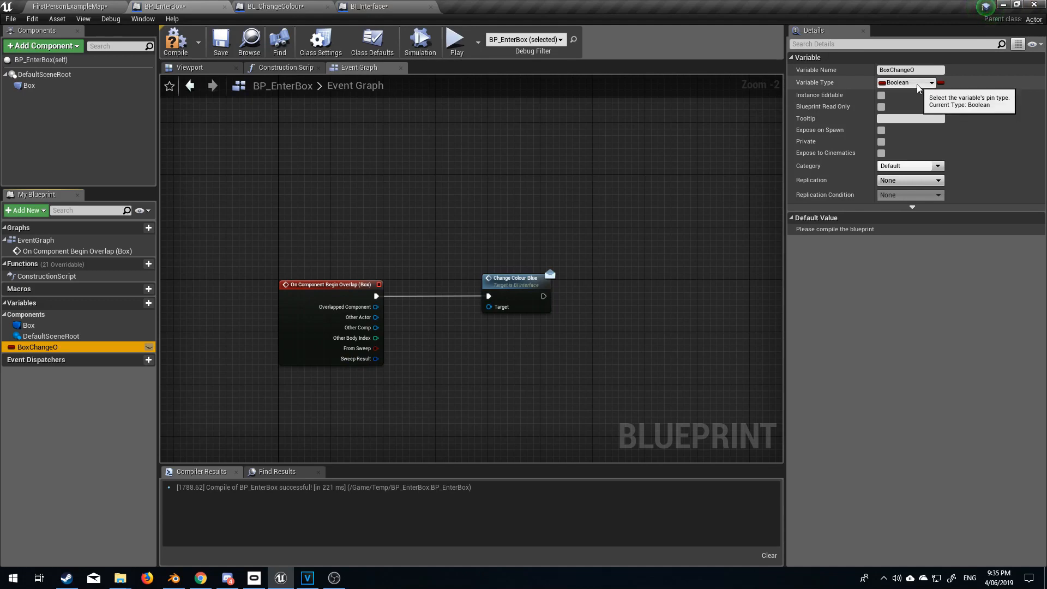
{"action": "type", "text": "actor"}
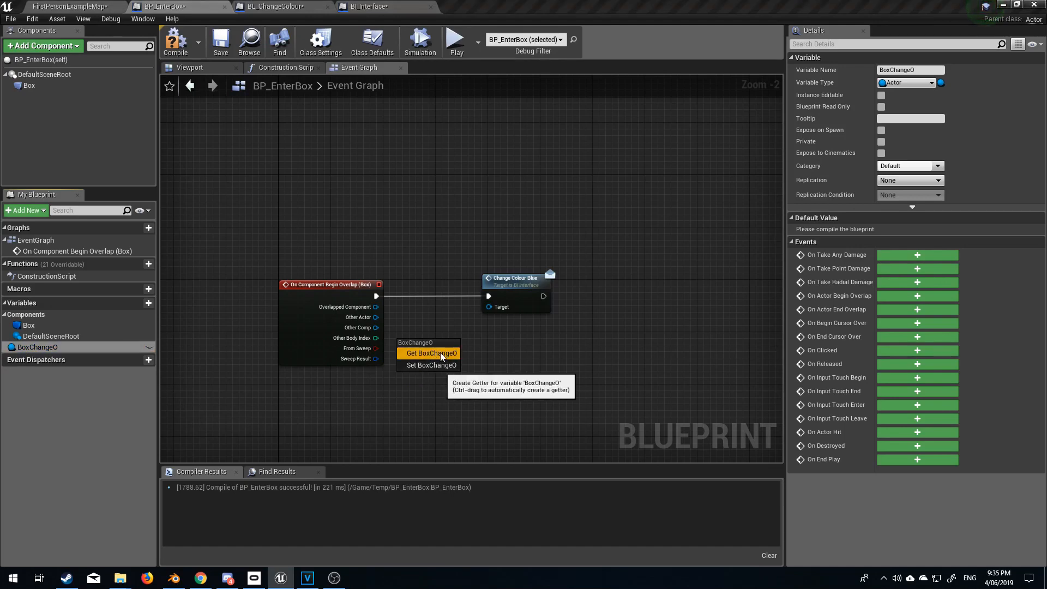
{"action": "left_click", "coordinate": [431, 353]}
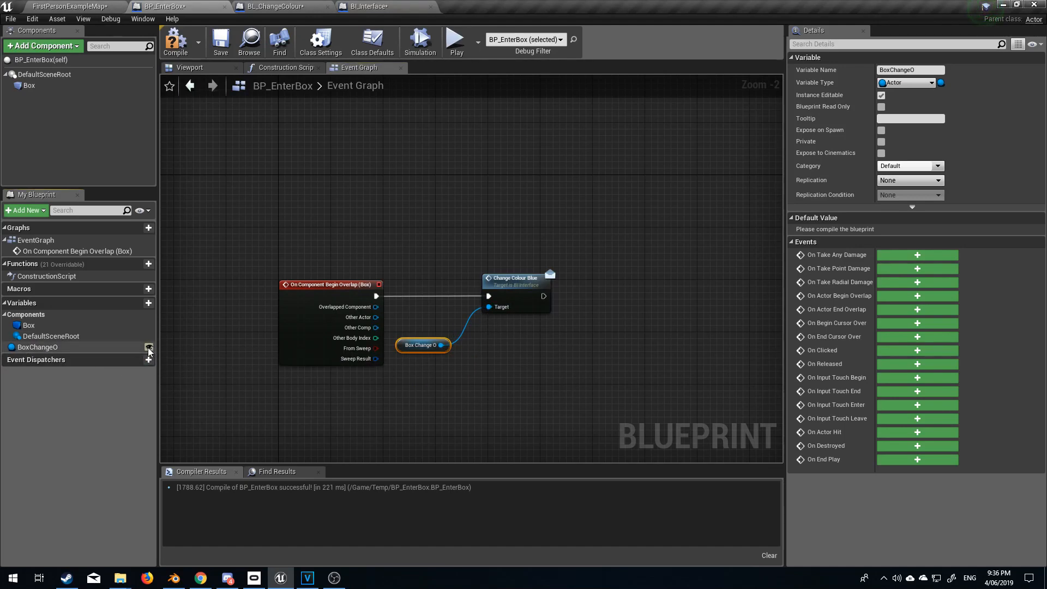
{"action": "mouse_move", "coordinate": [149, 350]}
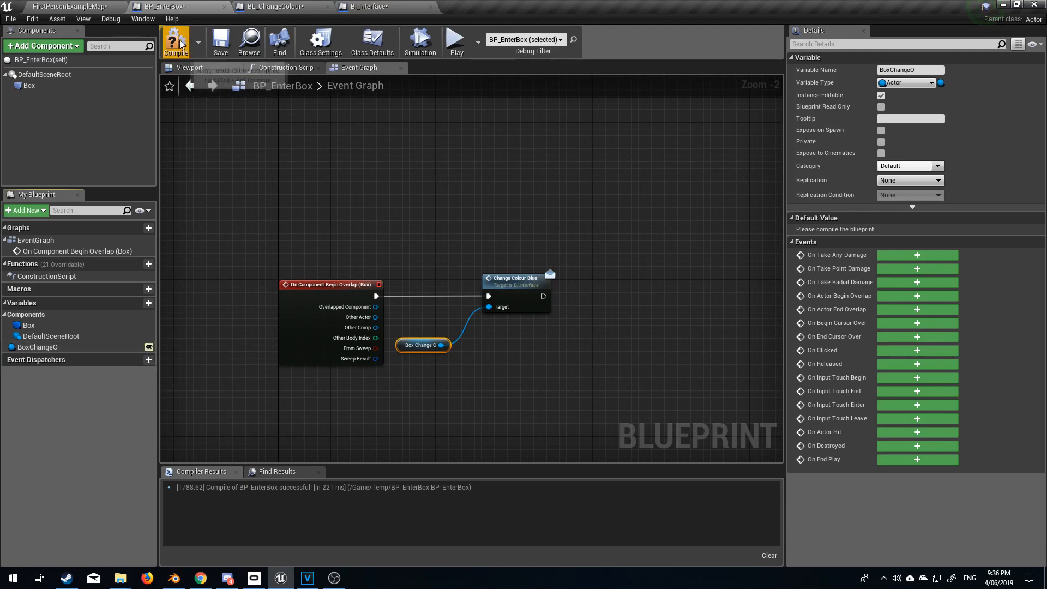
{"action": "left_click", "coordinate": [175, 41]}
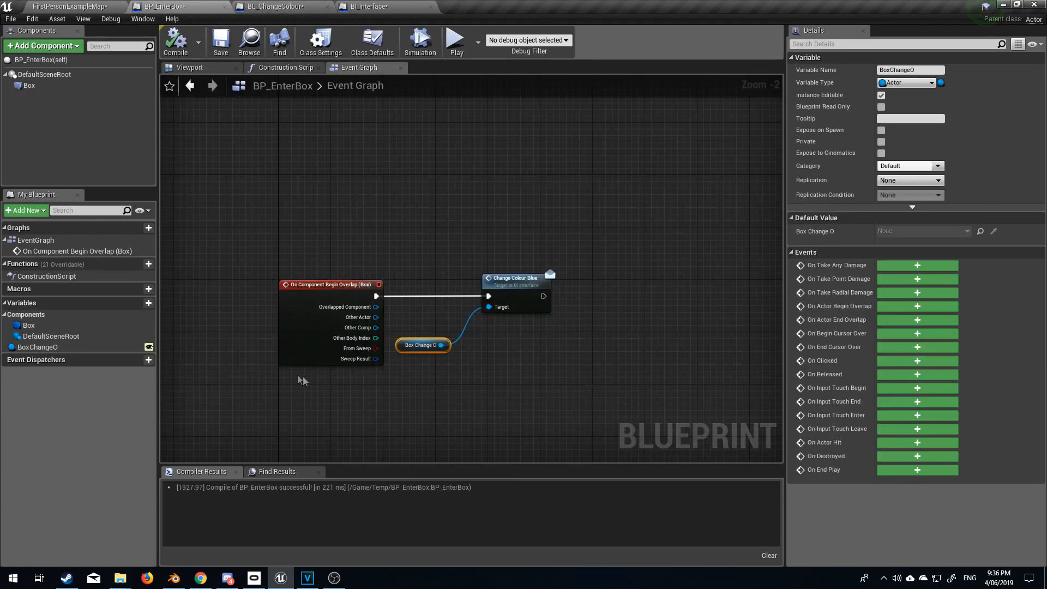
In FirstPersonExampleMap, set BP_EnterBox's Box Change O to BL_ChangeColour
{"action": "left_click", "coordinate": [67, 6]}
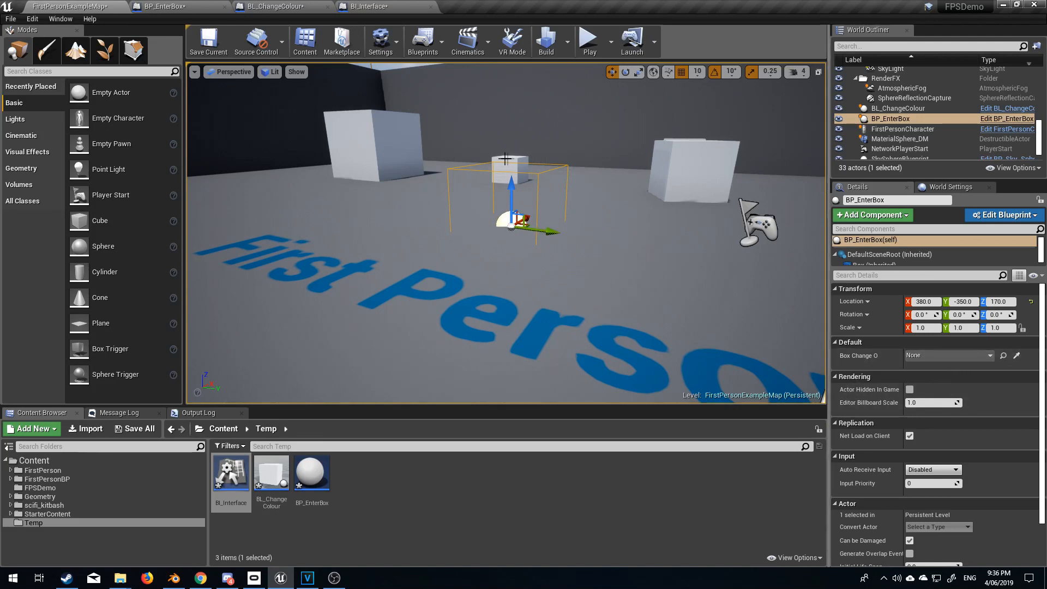
{"action": "left_click", "coordinate": [897, 108]}
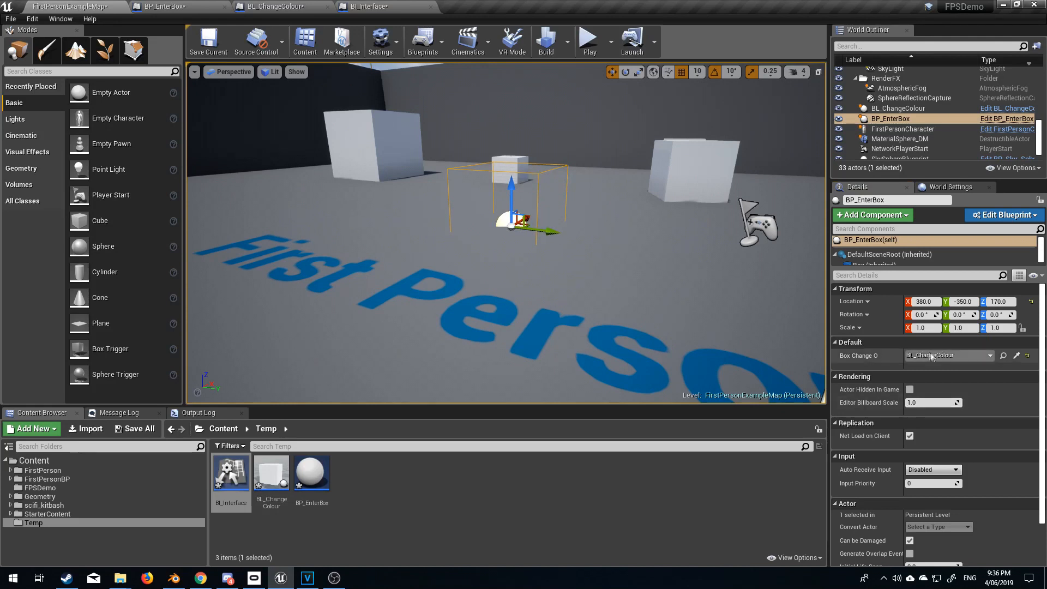
{"action": "mouse_move", "coordinate": [948, 354]}
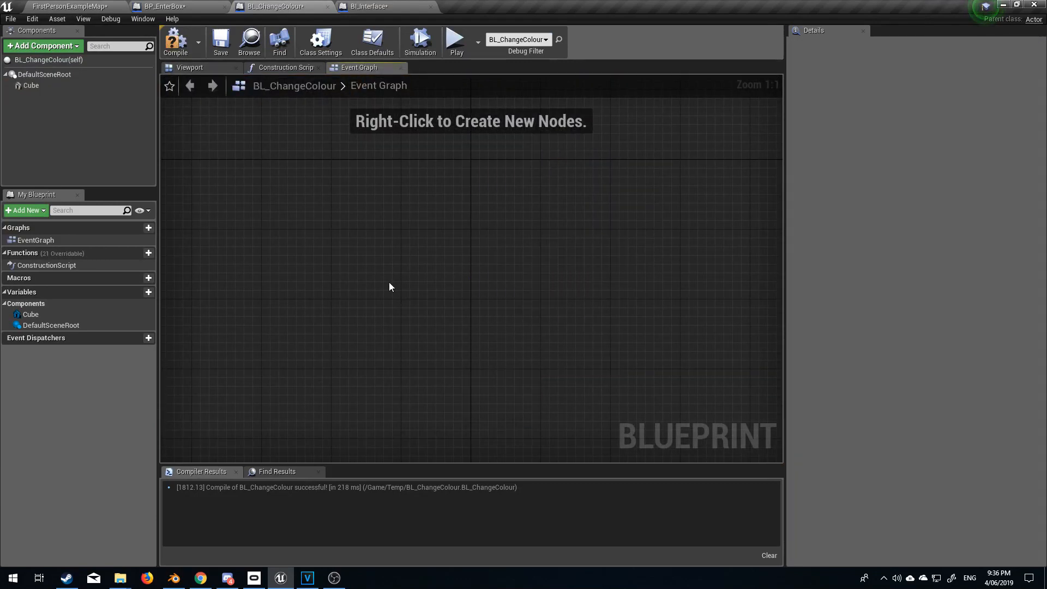
Search BL_ChangeColour's event graph for 'change' actions
{"action": "right_click", "coordinate": [391, 287]}
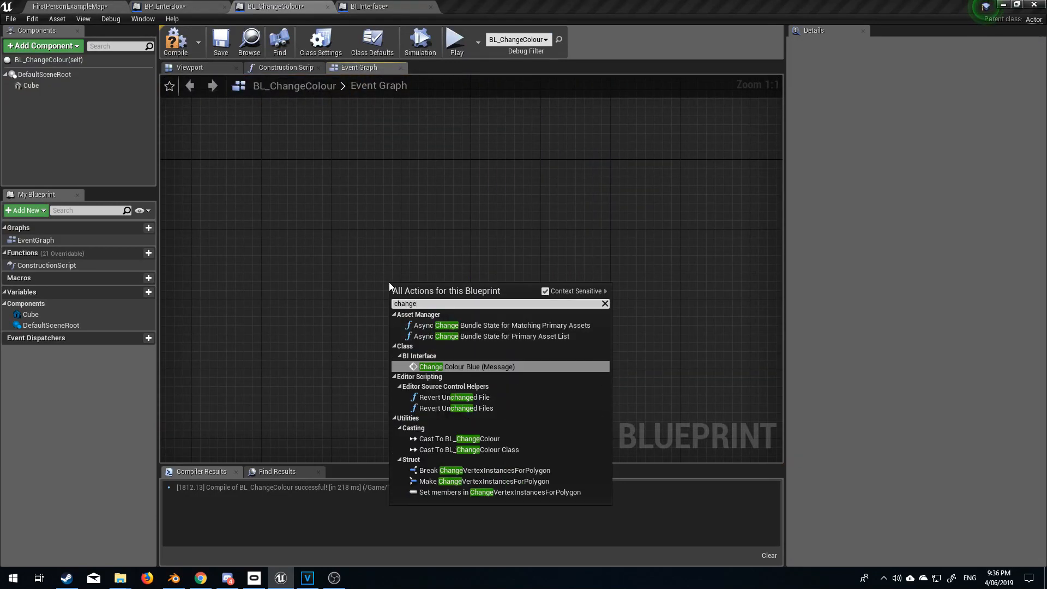
{"action": "mouse_move", "coordinate": [468, 336]}
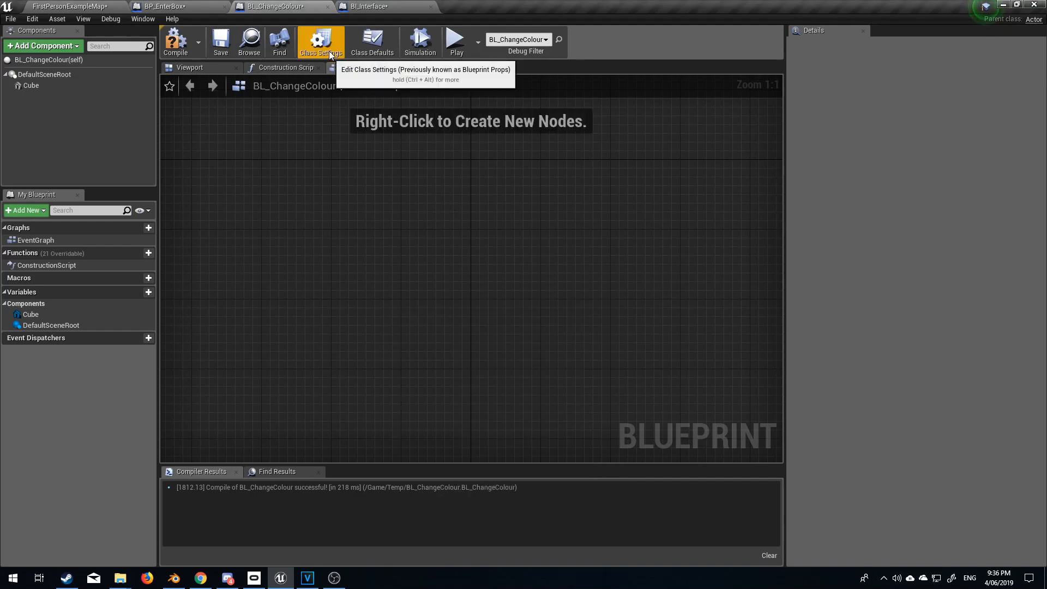
Add BI_Interface to BL_ChangeColour's implemented interfaces in Class Settings
{"action": "left_click", "coordinate": [321, 42]}
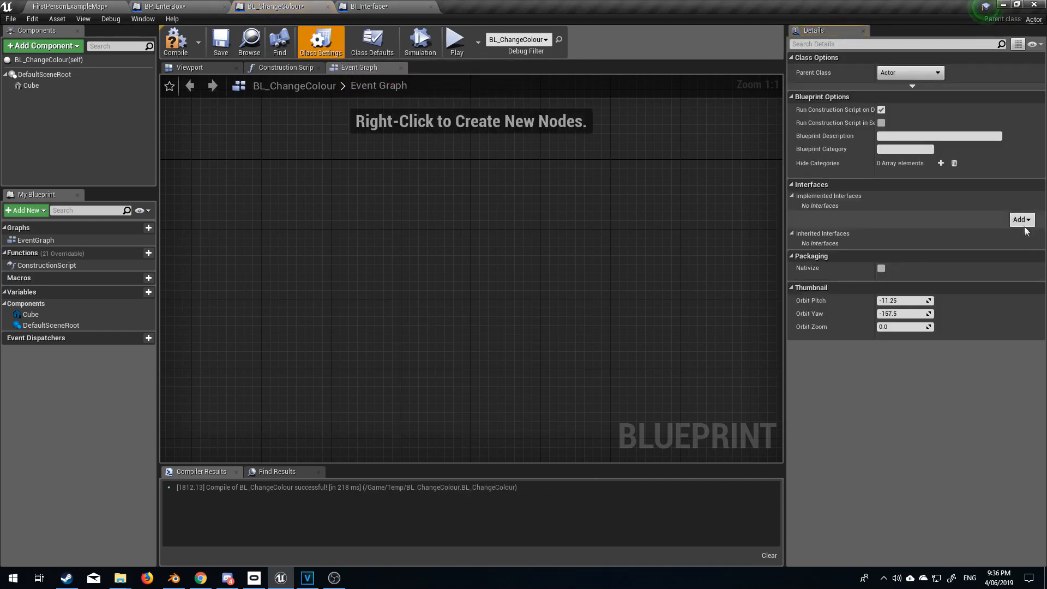
{"action": "left_click", "coordinate": [1020, 219]}
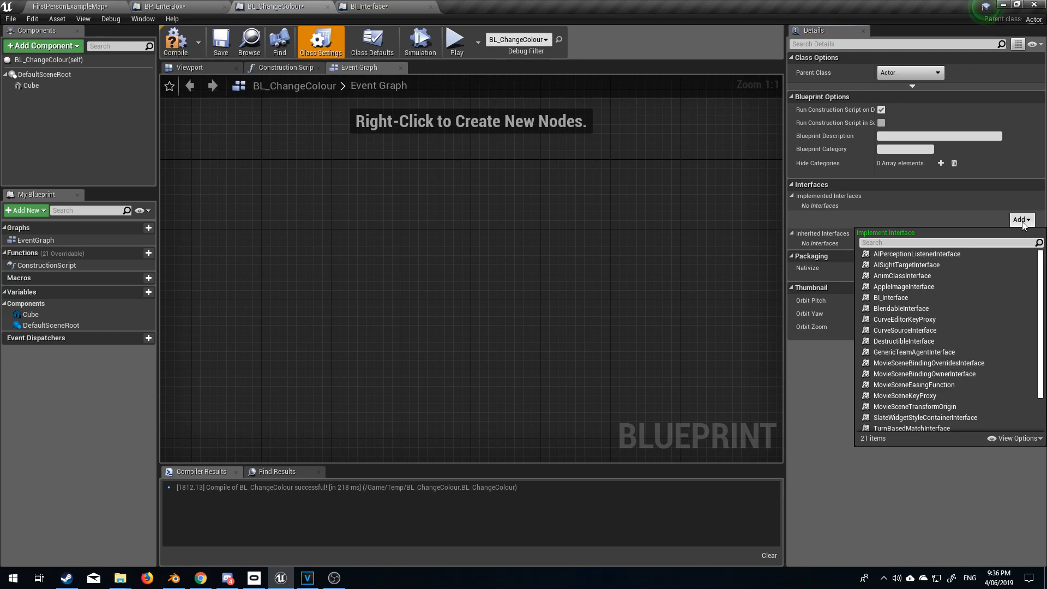
{"action": "type", "text": "BL_In"}
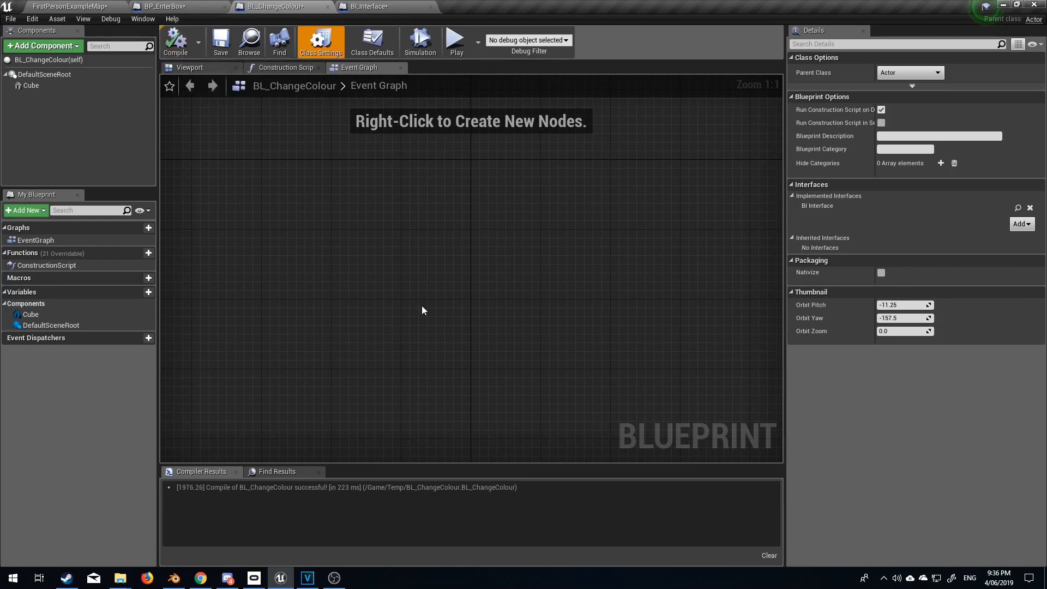
Add the Event Change Colour Blue node to BL_ChangeColour's graph
{"action": "right_click", "coordinate": [401, 281]}
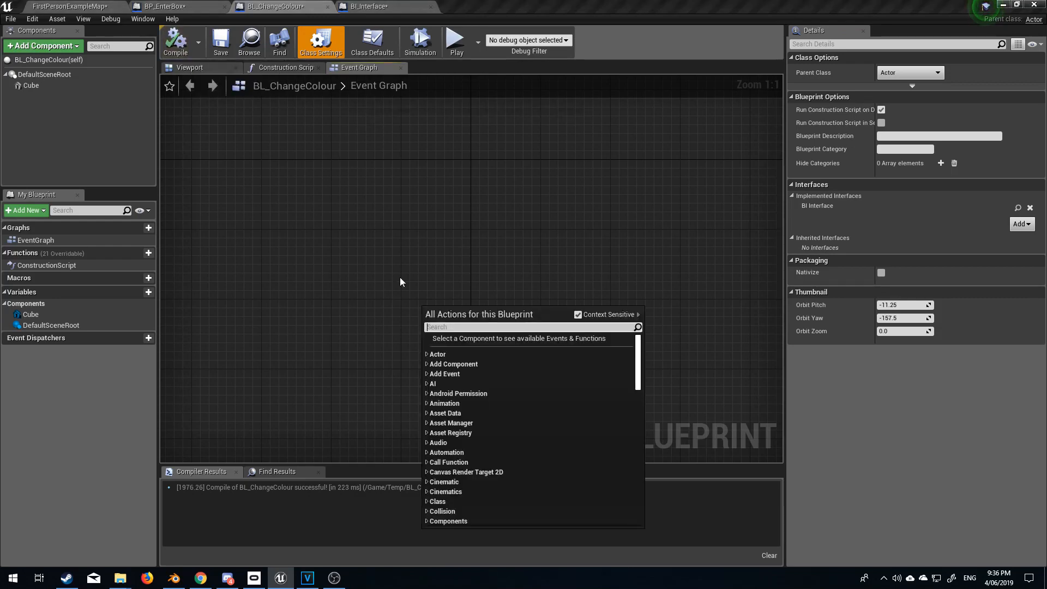
{"action": "type", "text": "changec"}
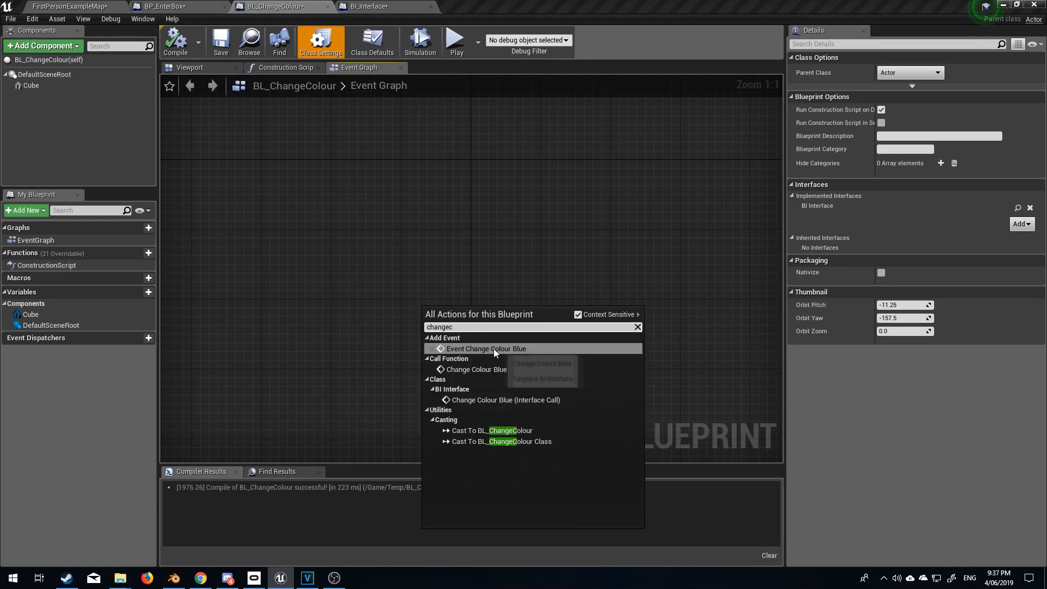
{"action": "left_click", "coordinate": [485, 348]}
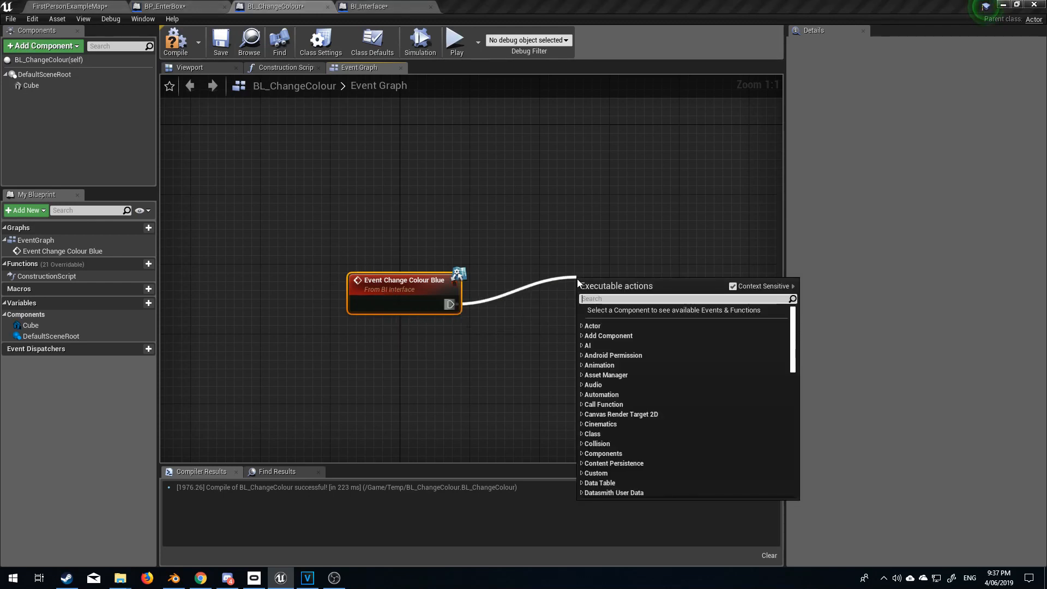
Connect a Set Material (Cube) node with a new material, then play-test
{"action": "type", "text": "s"}
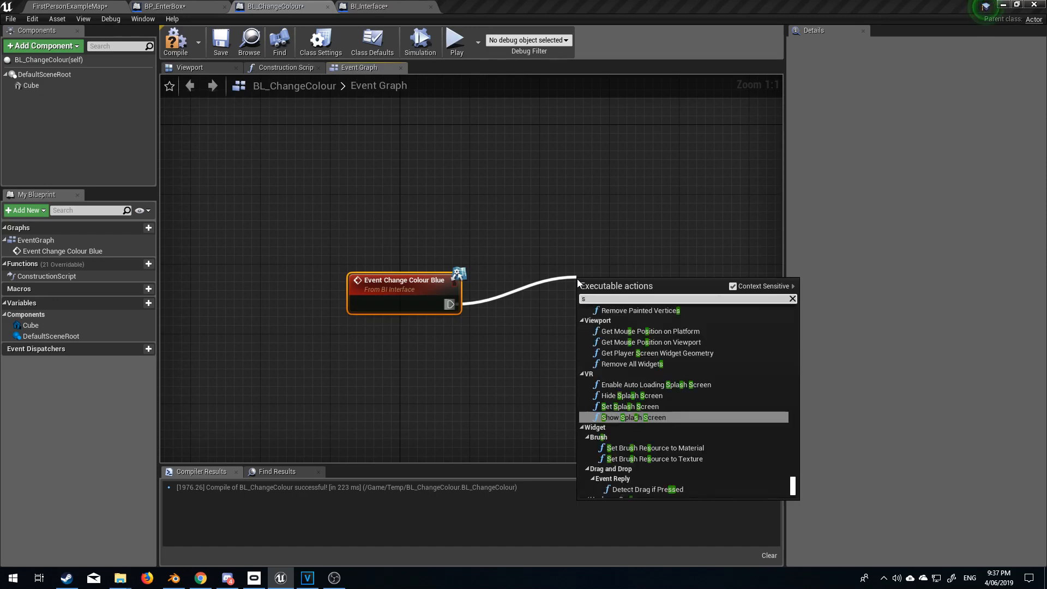
{"action": "type", "text": "set mater"}
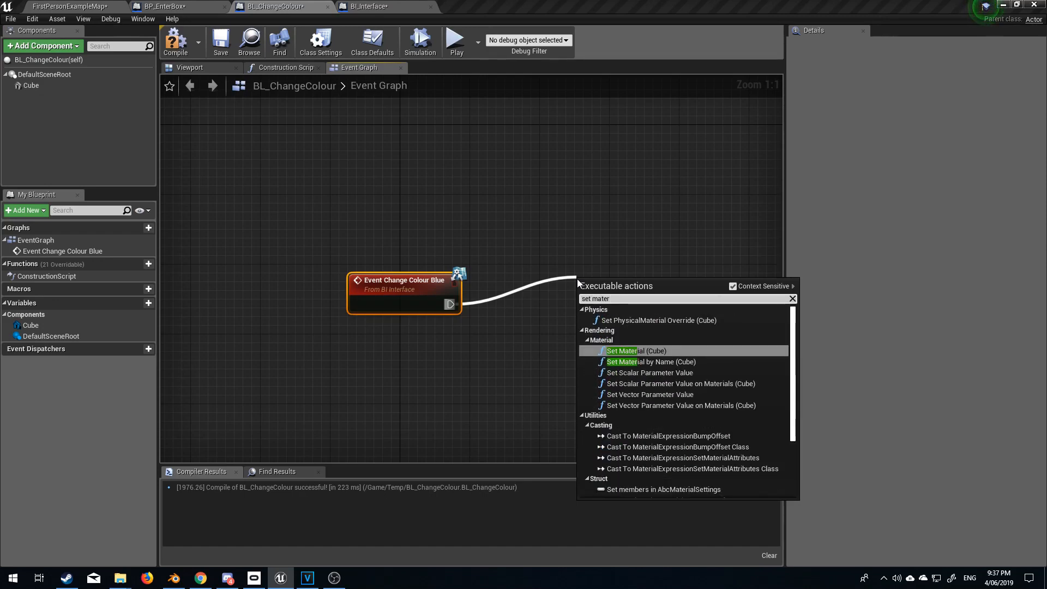
{"action": "left_click", "coordinate": [635, 350]}
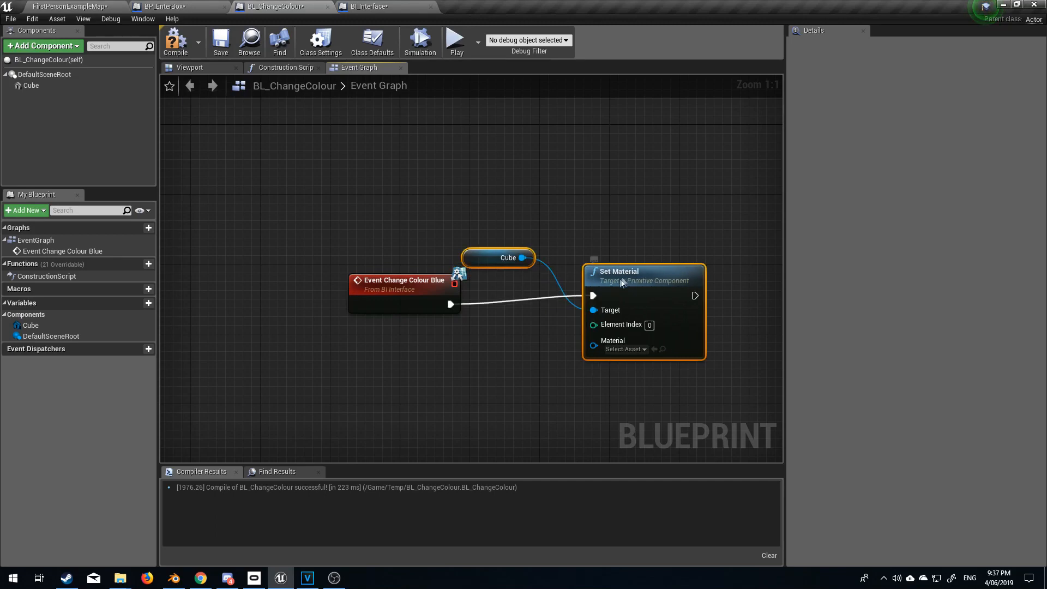
{"action": "left_click", "coordinate": [639, 348]}
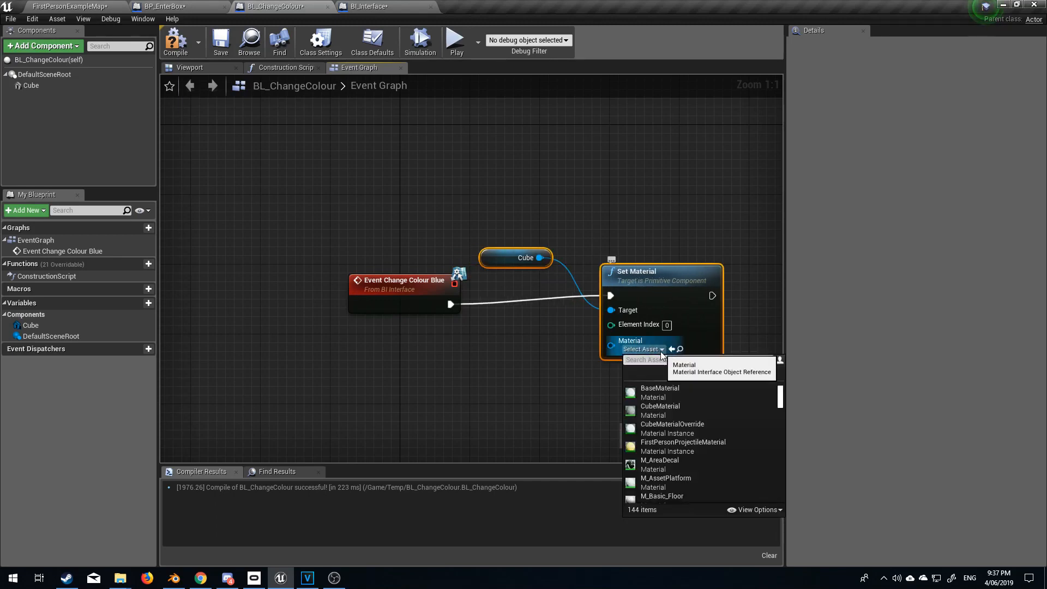
{"action": "left_click", "coordinate": [681, 441]}
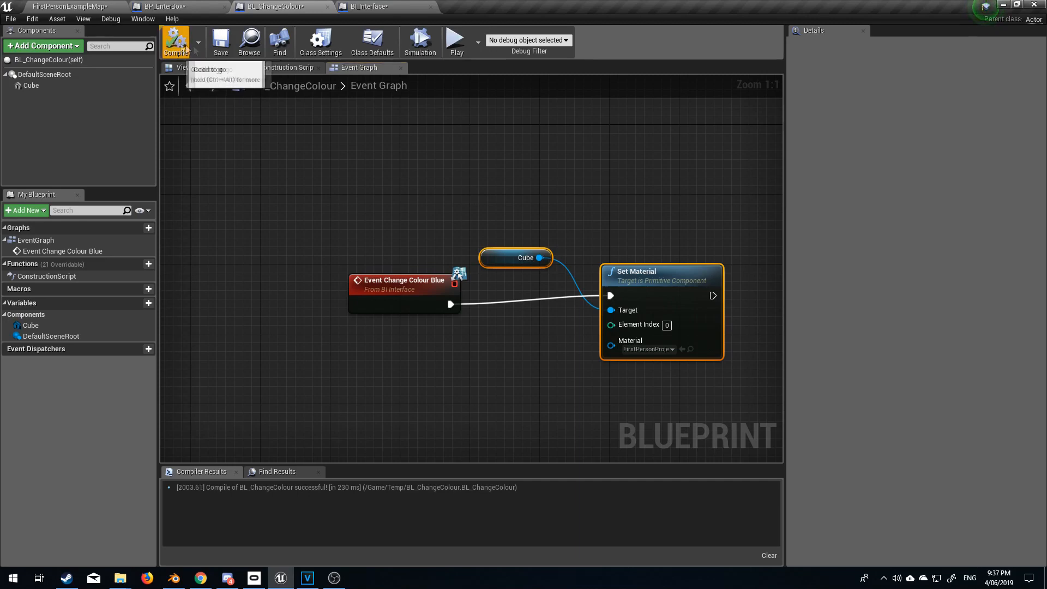
{"action": "left_click", "coordinate": [456, 40]}
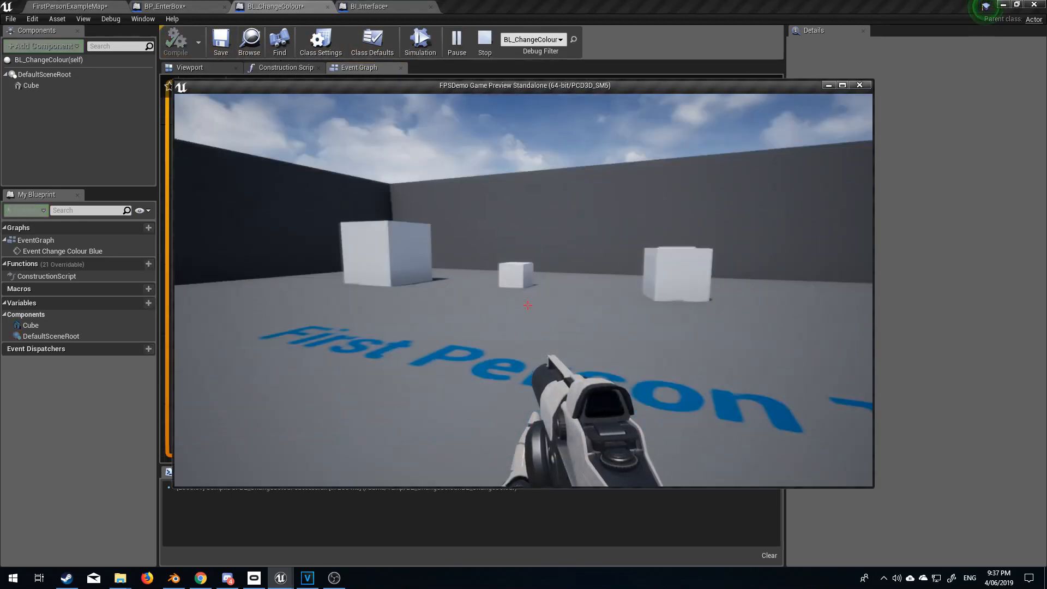